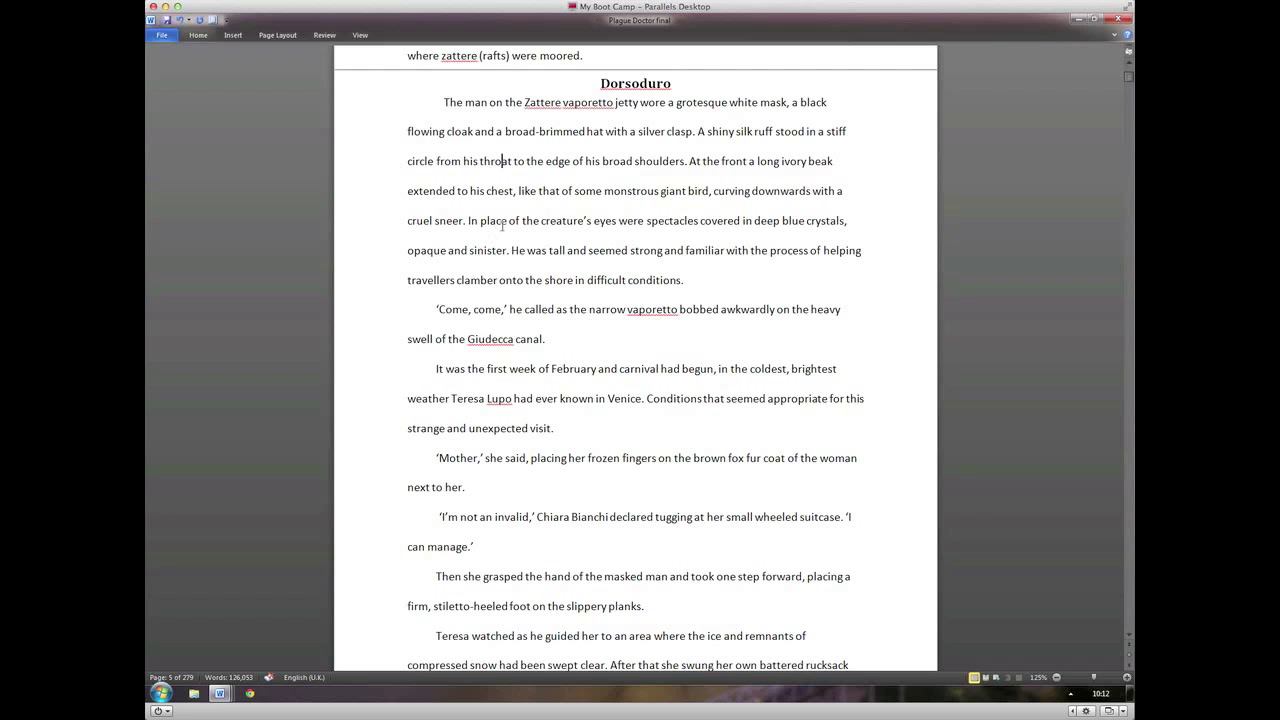
Step: Scroll down through the Dorsoduro chapter from 'The man on the Zattere' onward
{"action": "scroll", "scroll_direction": "down", "scroll_amount": 3}
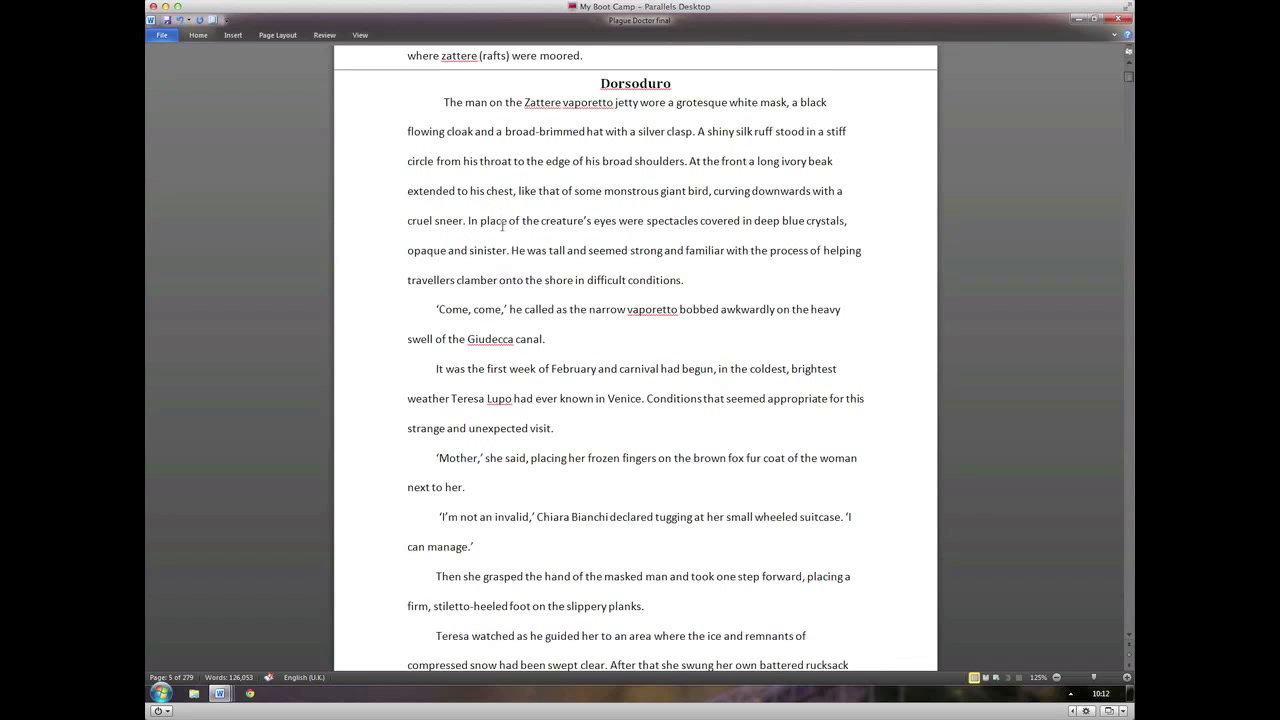
{"action": "mouse_move", "coordinate": [468, 172]}
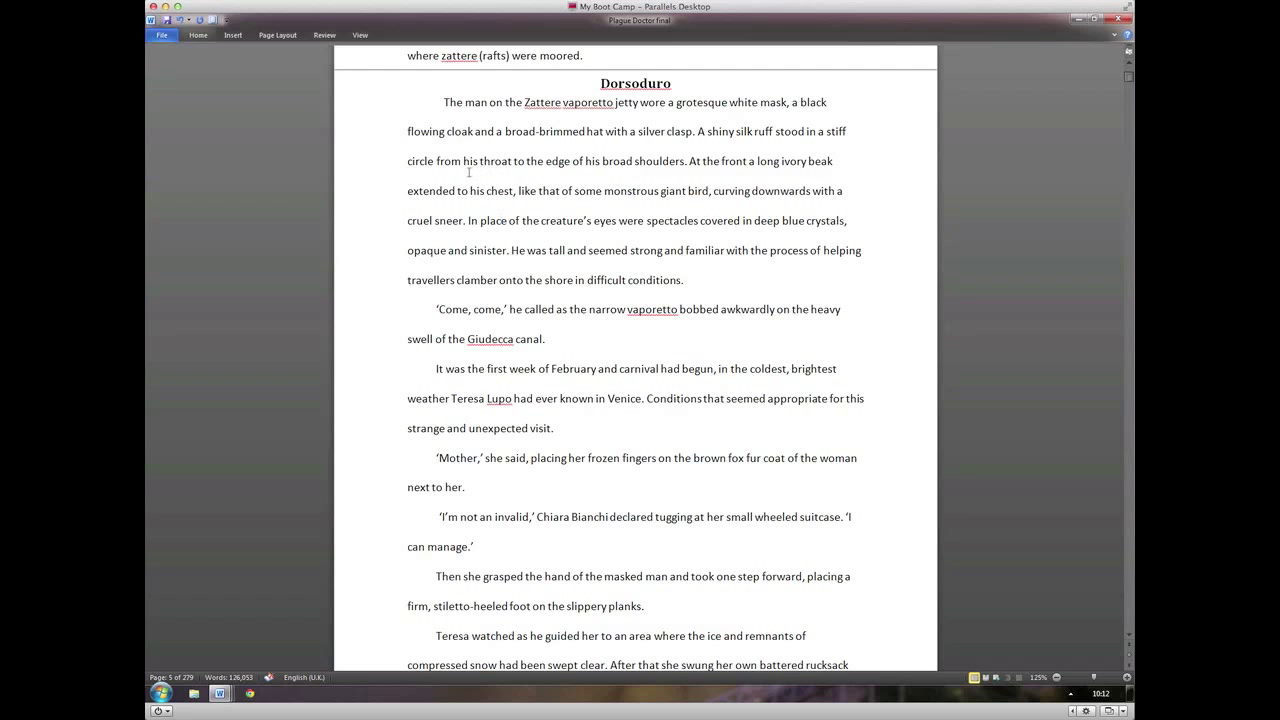
{"action": "mouse_move", "coordinate": [507, 173]}
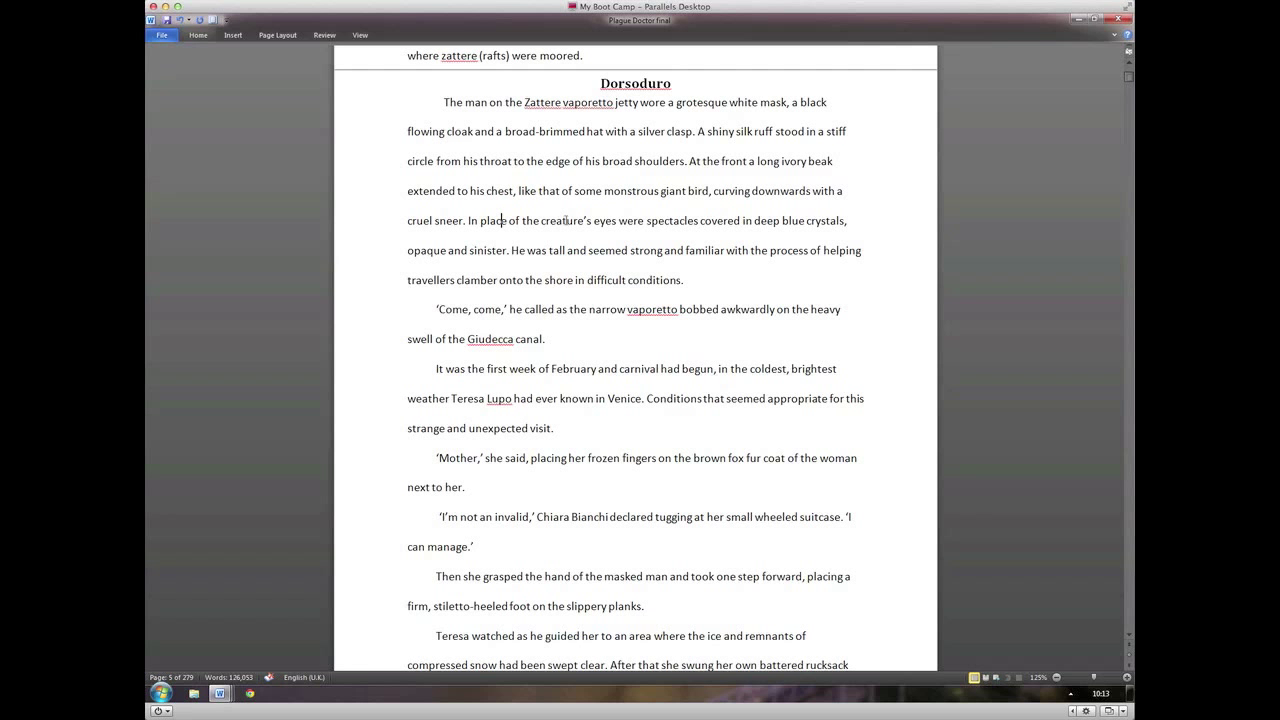
{"action": "scroll", "scroll_direction": "down", "scroll_amount": 3}
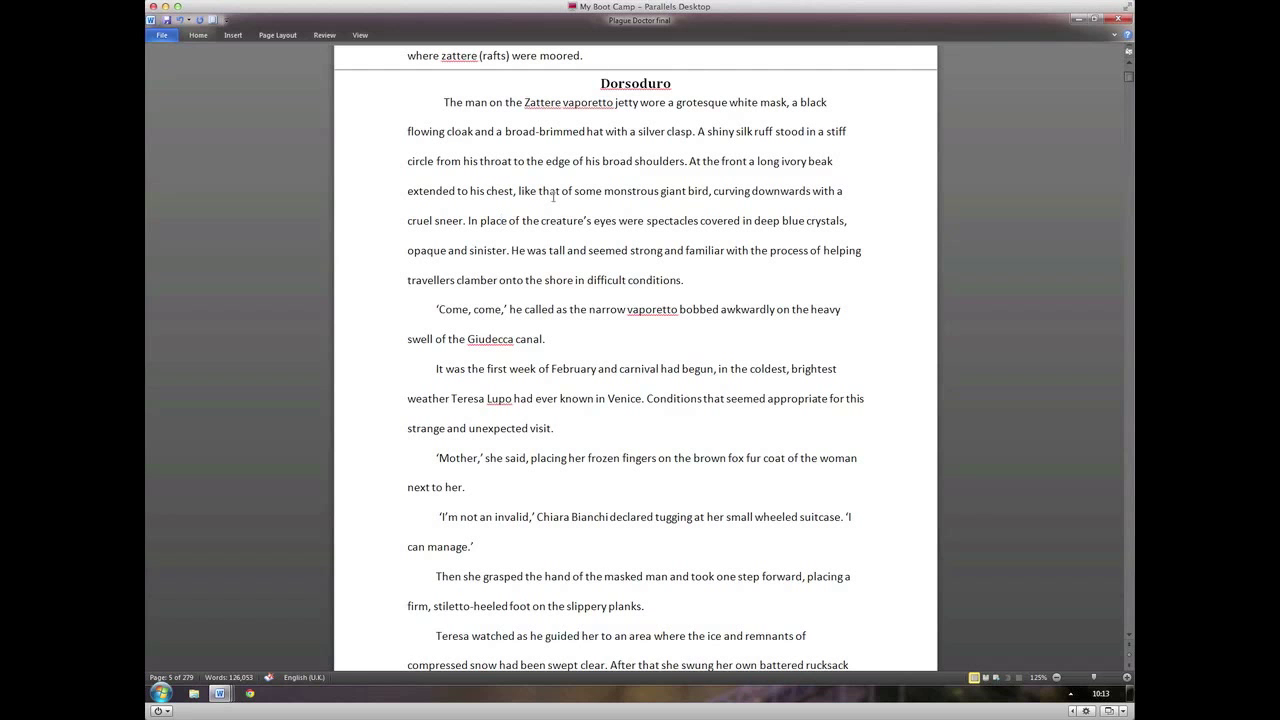
{"action": "scroll", "scroll_direction": "down", "scroll_amount": 3}
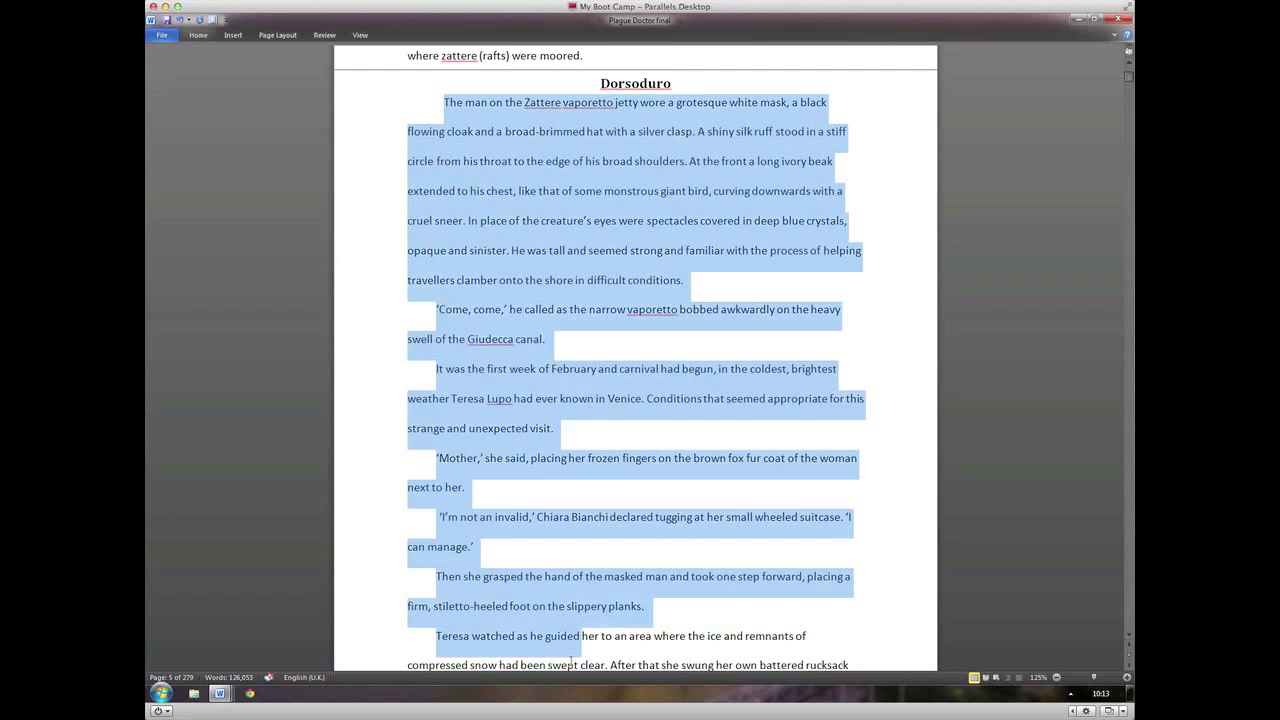
Step: Reduce the chapter text to single line spacing, shrinking the manuscript to 278 pages
{"action": "scroll", "scroll_direction": "down", "scroll_amount": 3}
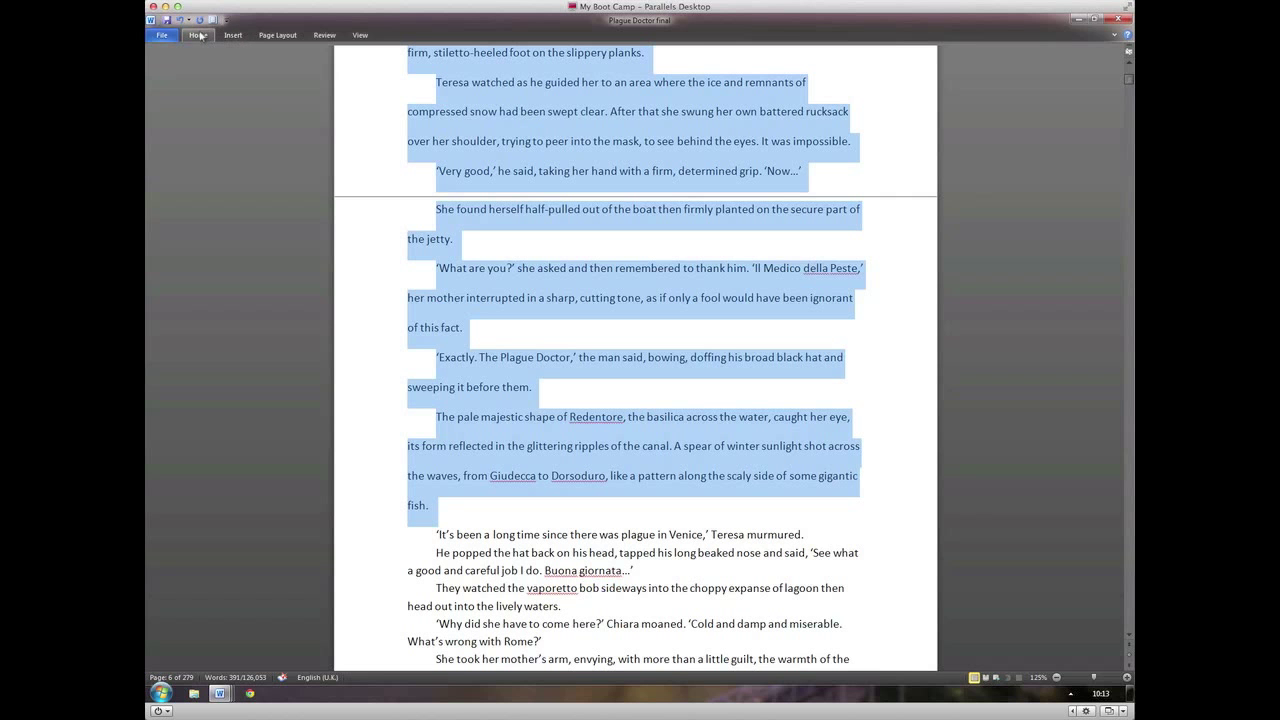
{"action": "left_click", "coordinate": [198, 34]}
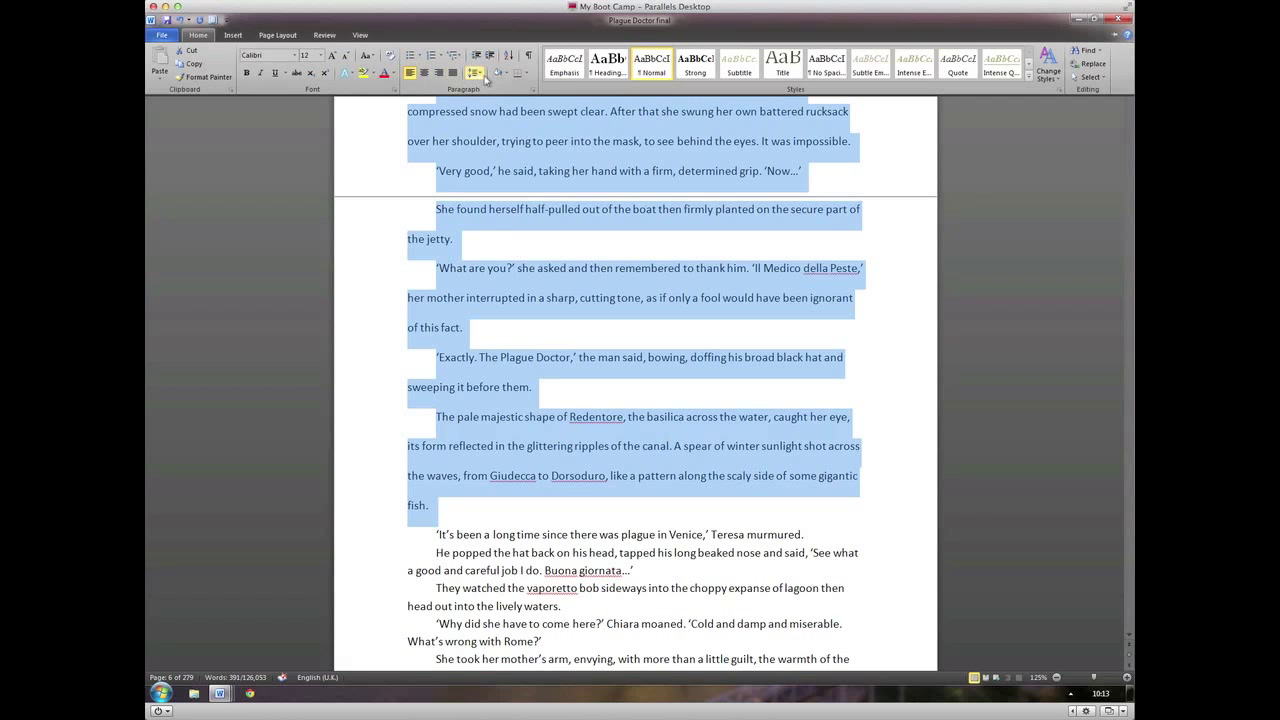
{"action": "left_click", "coordinate": [471, 72]}
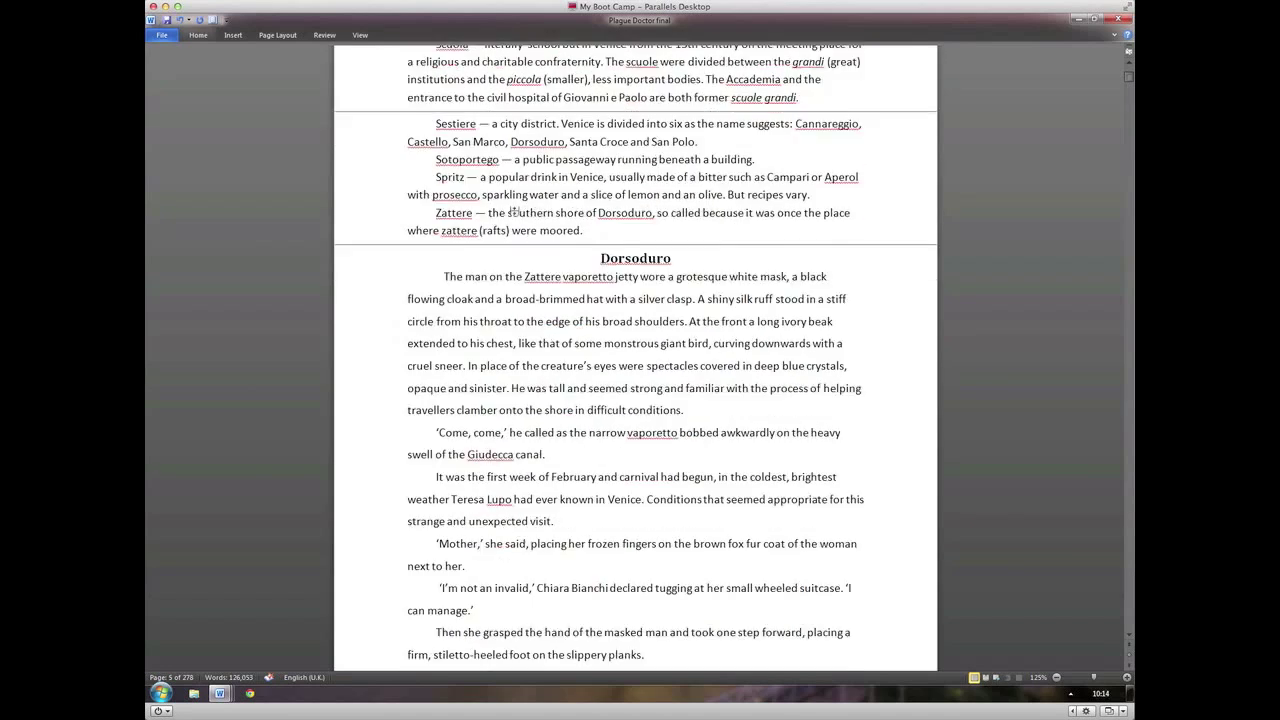
{"action": "scroll", "scroll_direction": "down", "scroll_amount": 3}
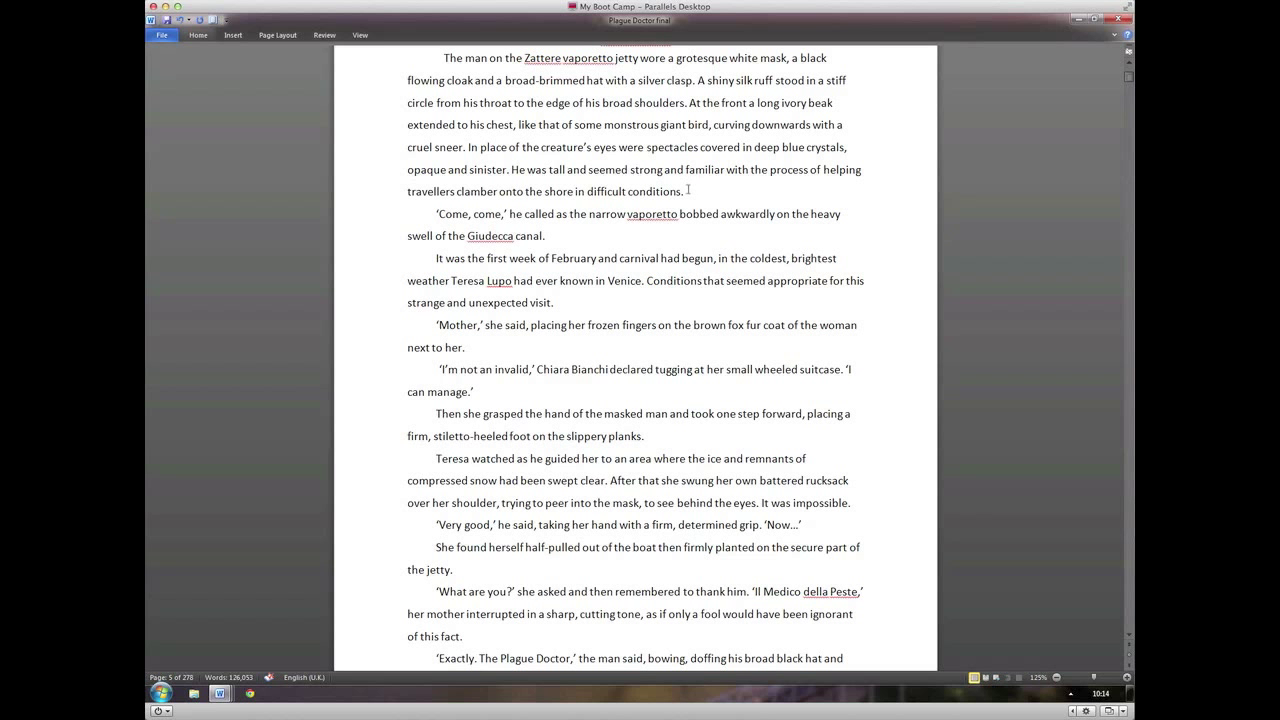
Step: Select the chapter's opening paragraph and set its line spacing to 1.5
{"action": "left_click_drag", "start_coordinate": [432, 58], "coordinate": [686, 192]}
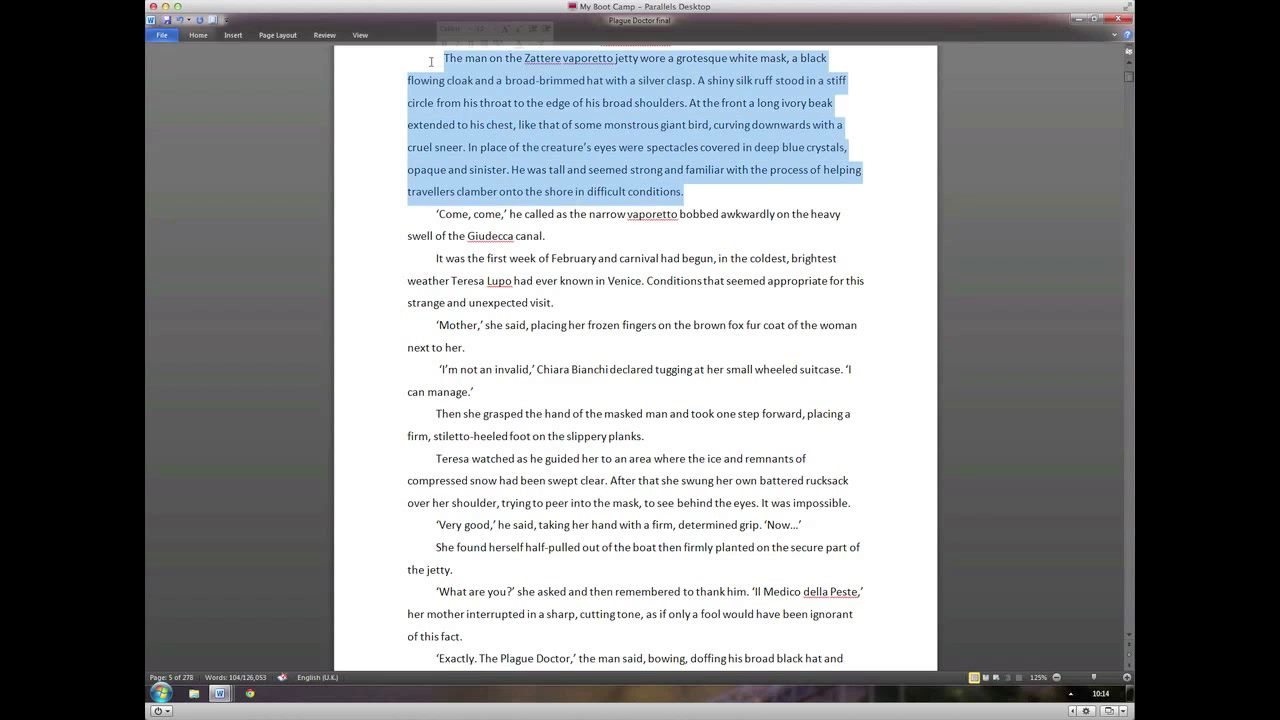
{"action": "left_click", "coordinate": [198, 35]}
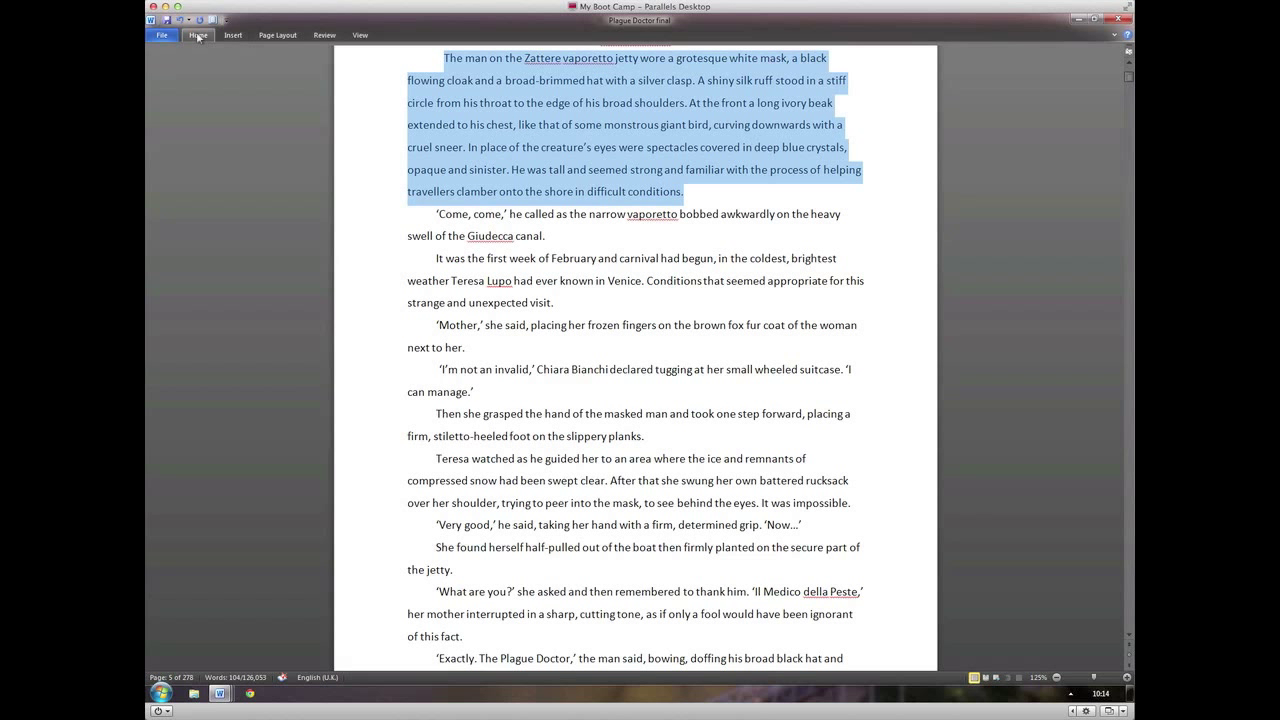
{"action": "left_click", "coordinate": [198, 34]}
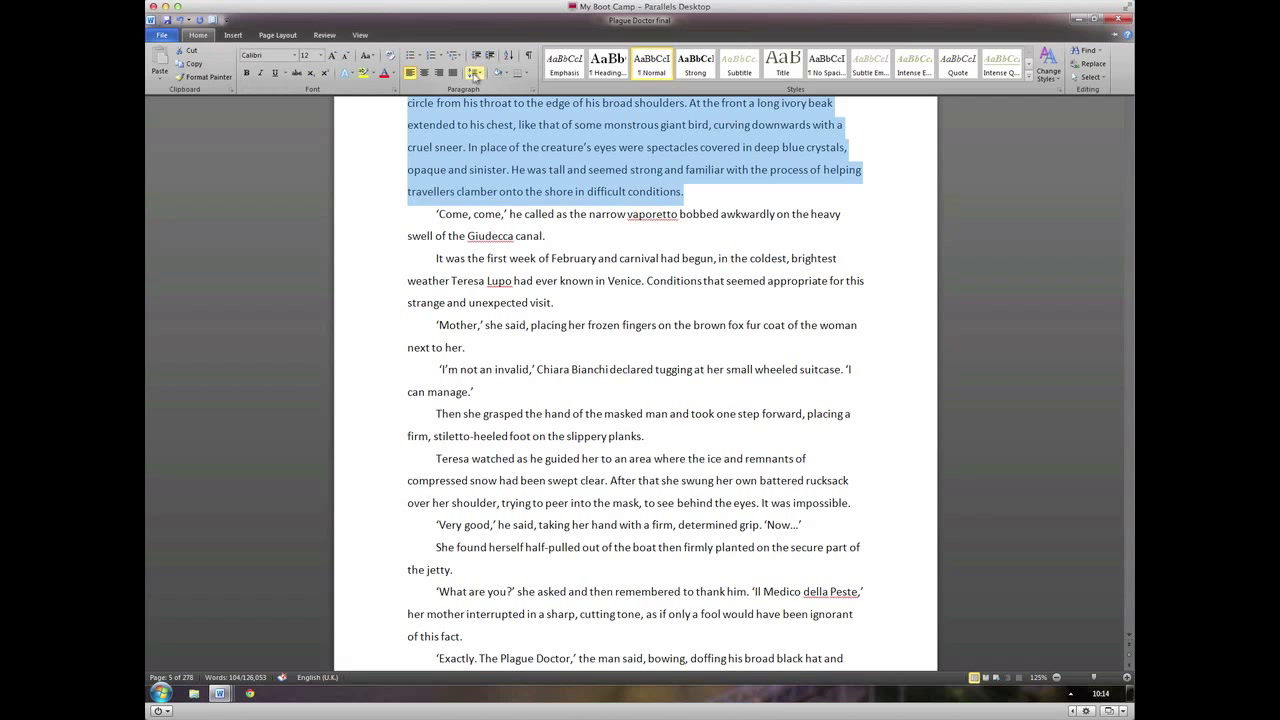
{"action": "left_click", "coordinate": [471, 72]}
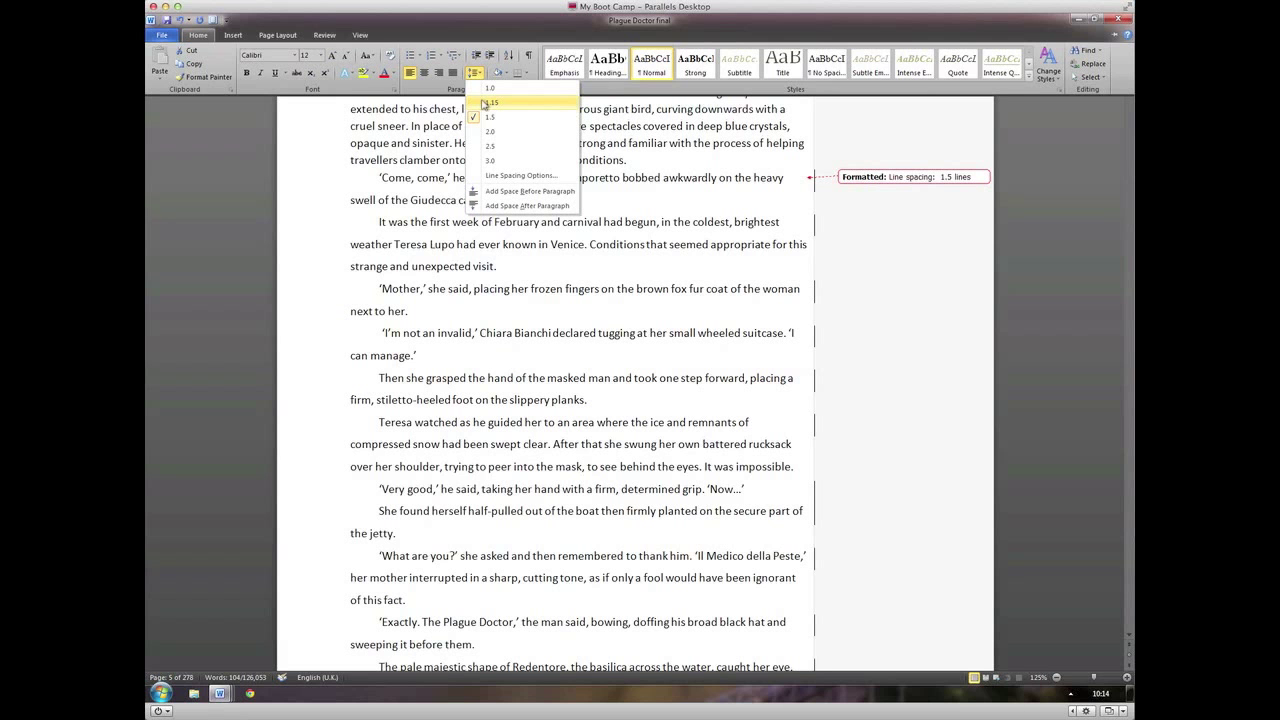
{"action": "left_click", "coordinate": [491, 102]}
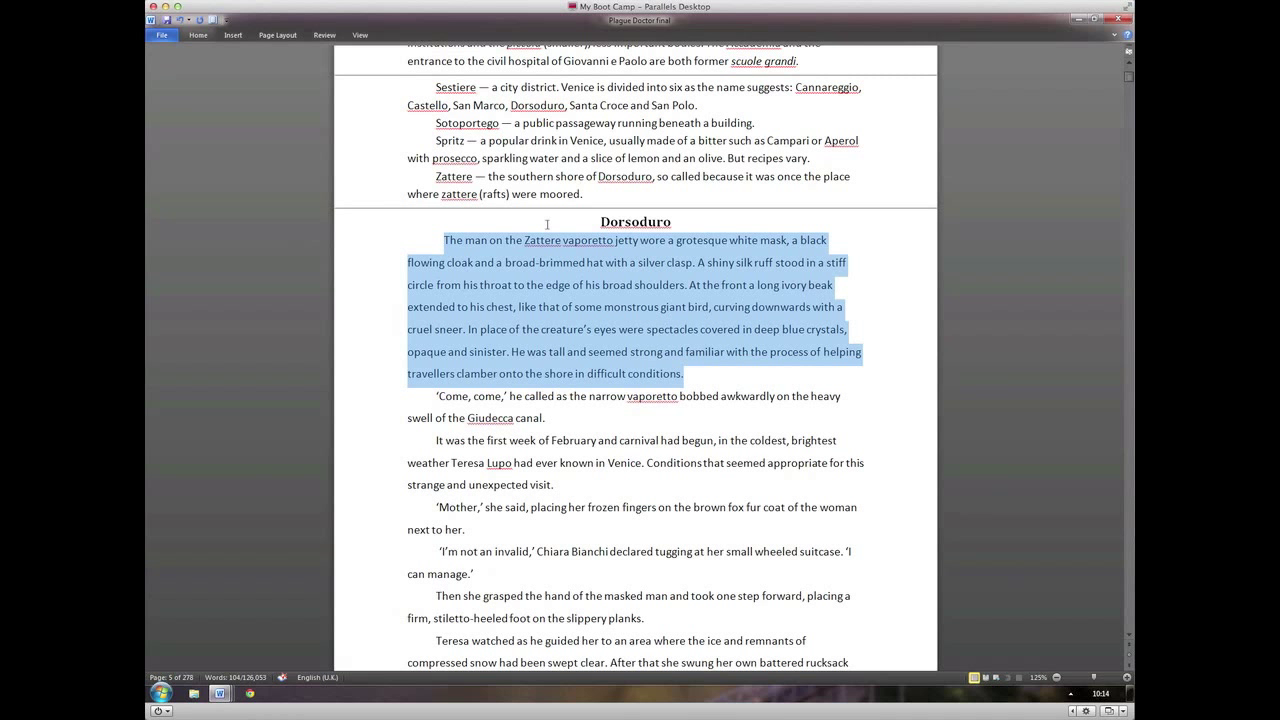
{"action": "left_click", "coordinate": [585, 285]}
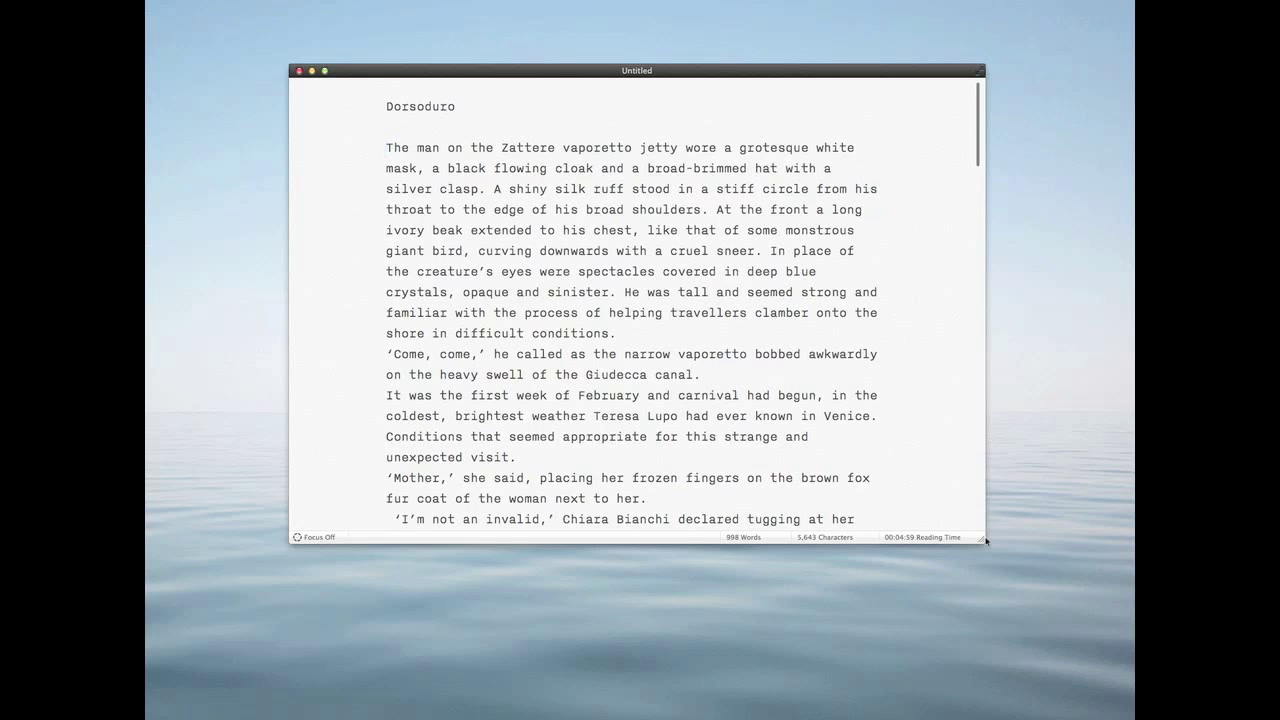
{"action": "left_click", "coordinate": [386, 147]}
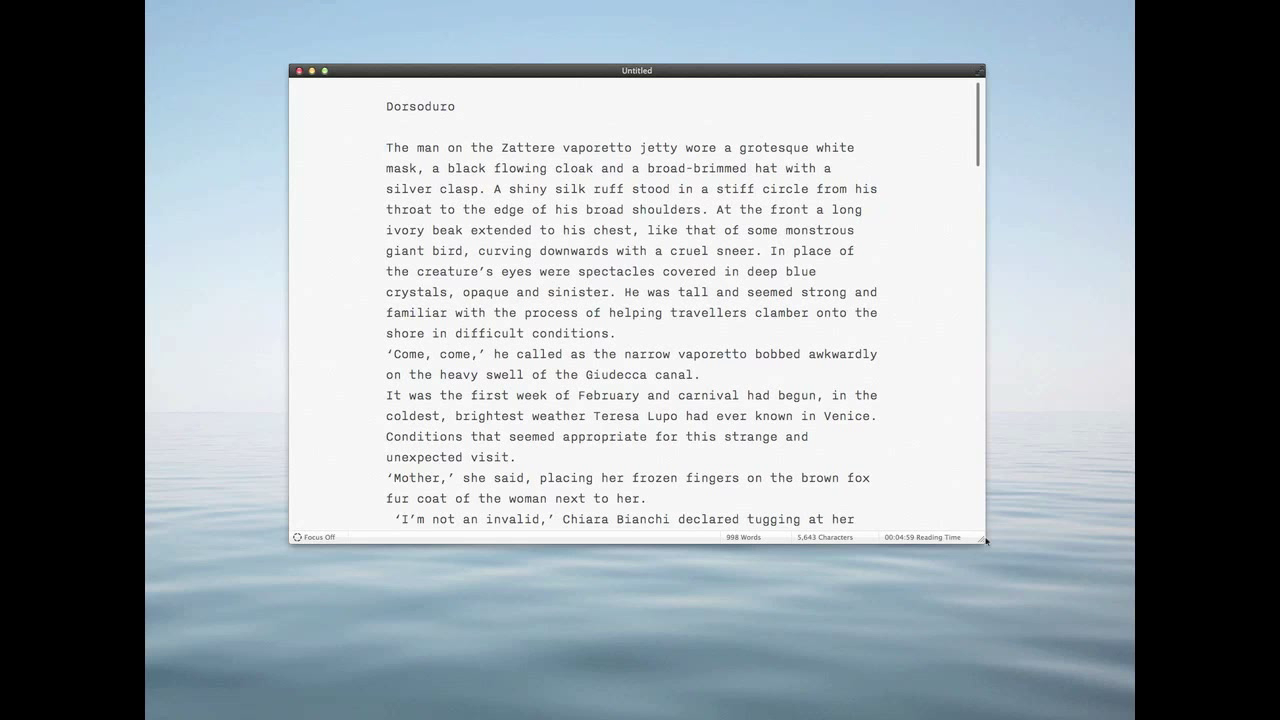
{"action": "left_click", "coordinate": [386, 147]}
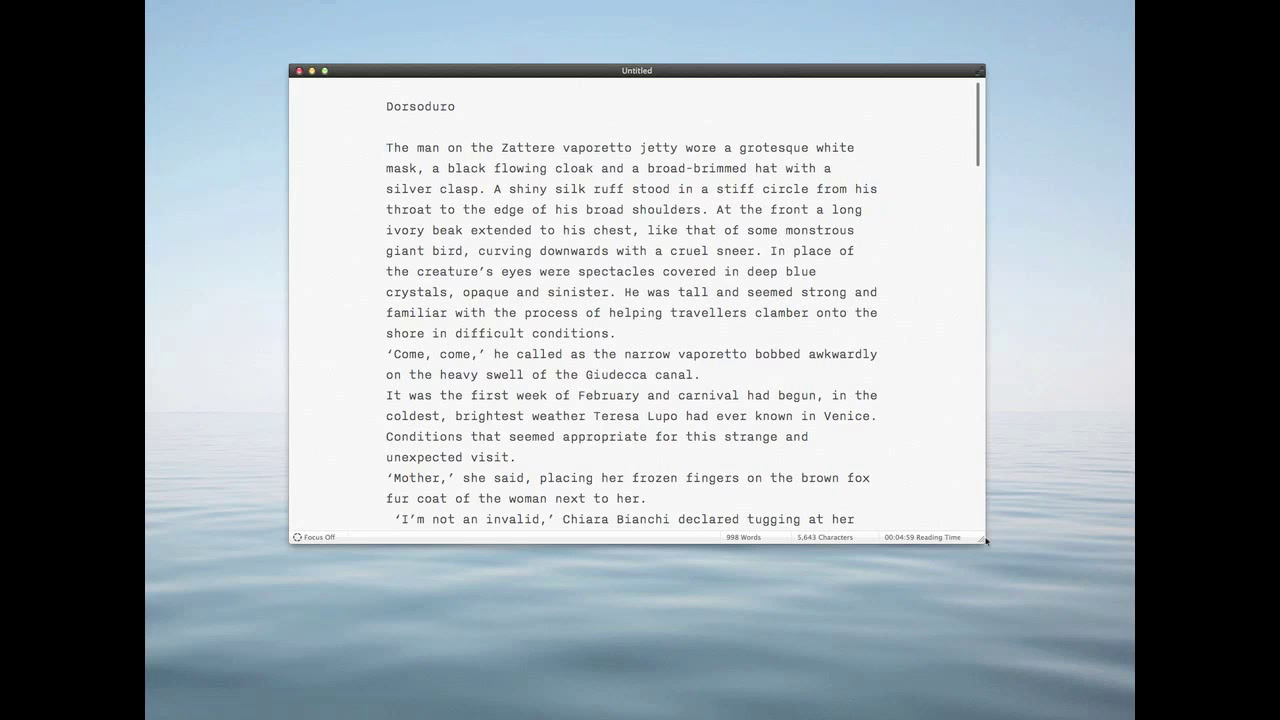
{"action": "left_click", "coordinate": [387, 147]}
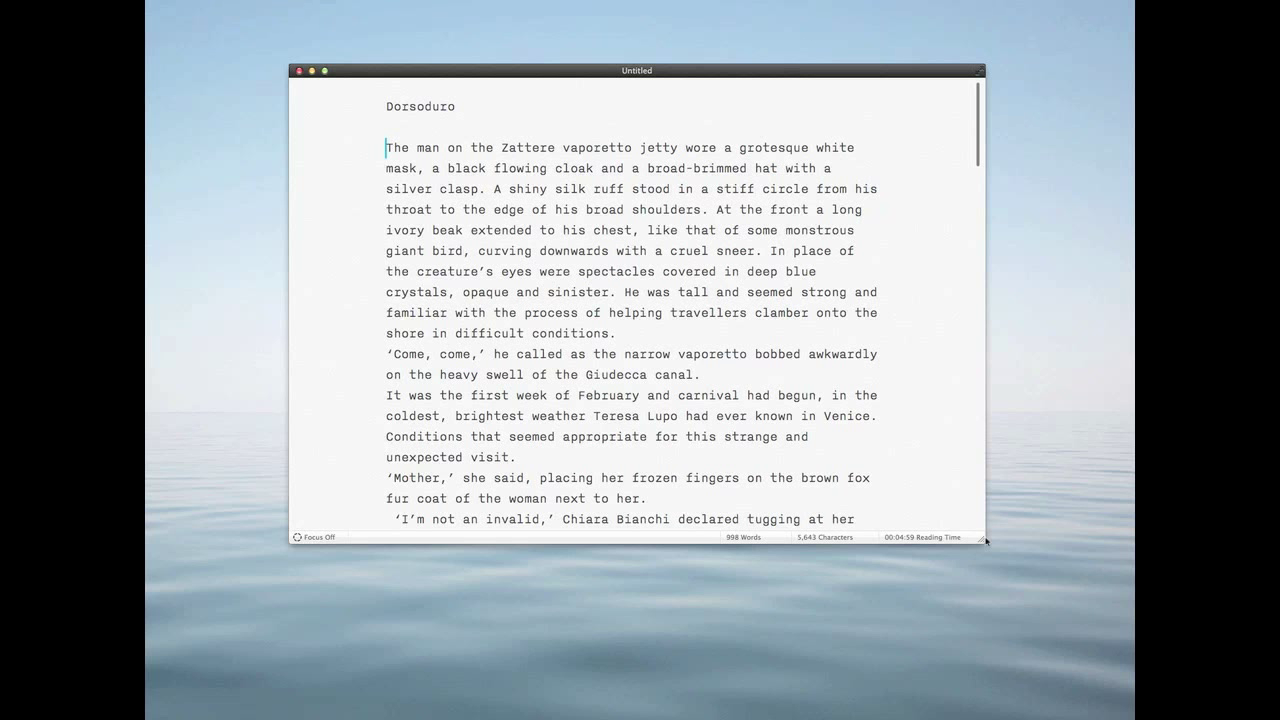
{"action": "scroll", "scroll_direction": "down", "scroll_amount": 3}
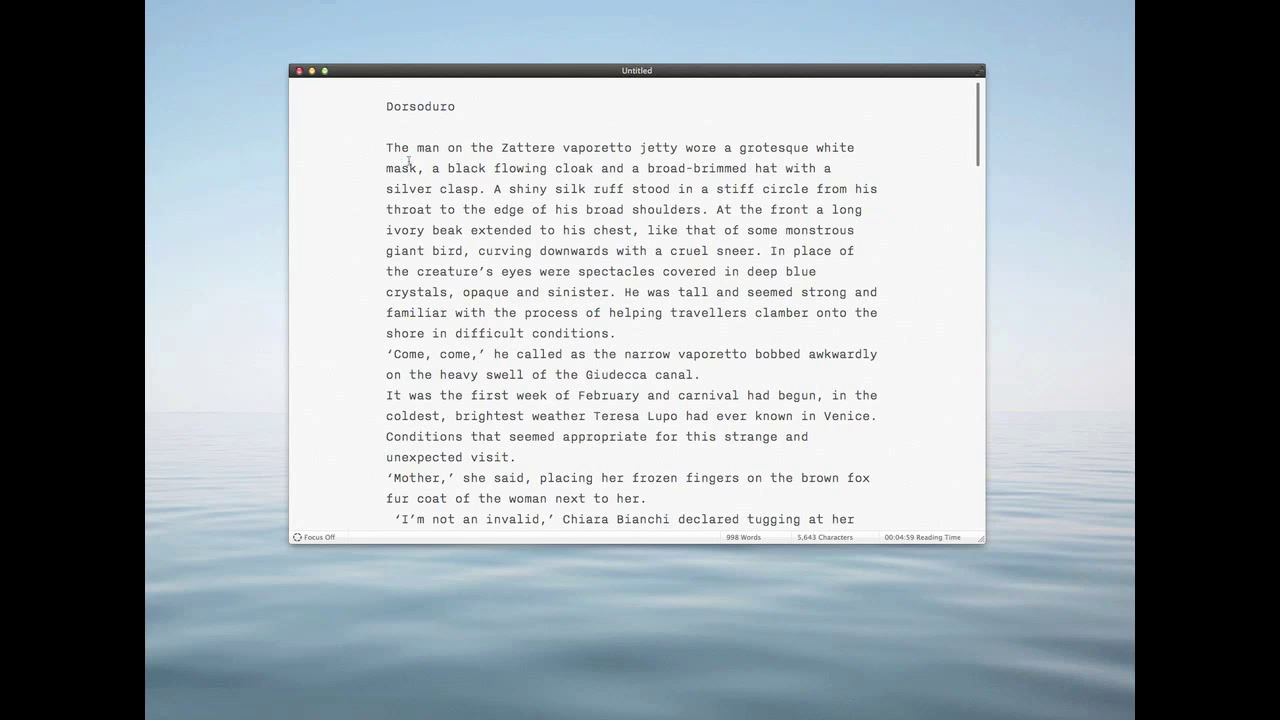
{"action": "scroll", "scroll_direction": "down", "scroll_amount": 3}
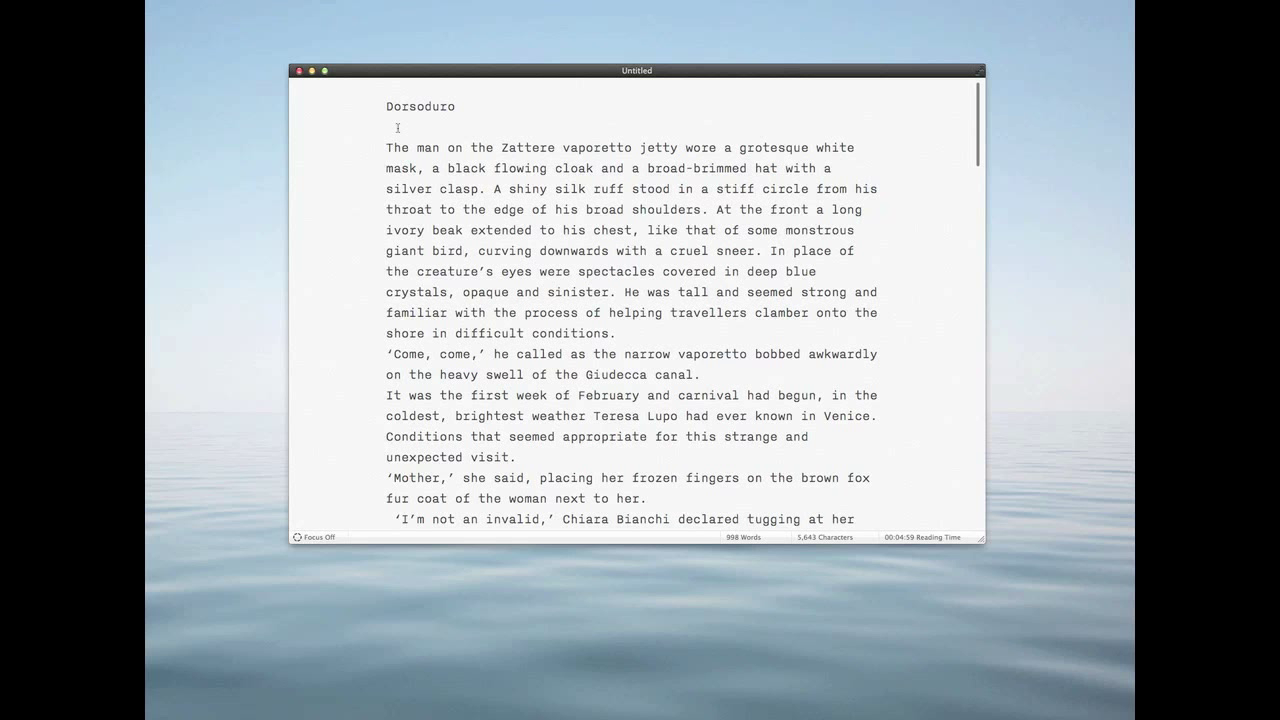
{"action": "scroll", "scroll_direction": "down", "scroll_amount": 3}
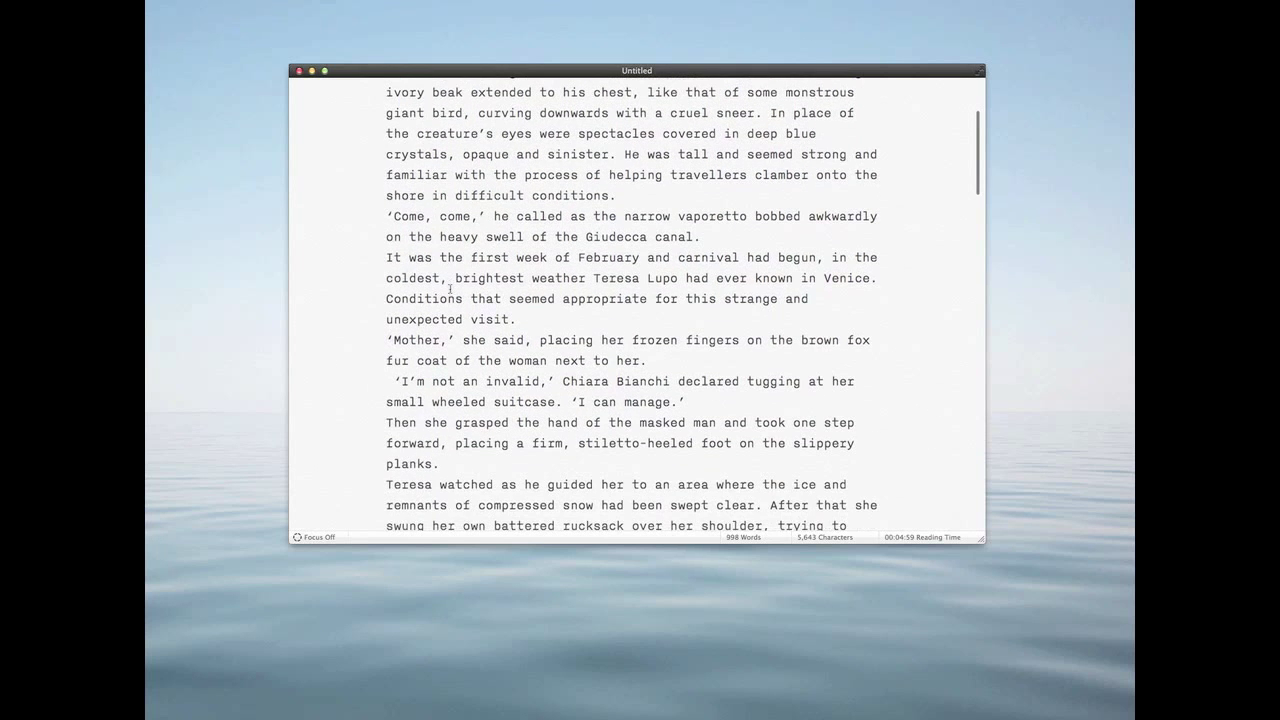
{"action": "scroll", "scroll_direction": "down", "scroll_amount": 3}
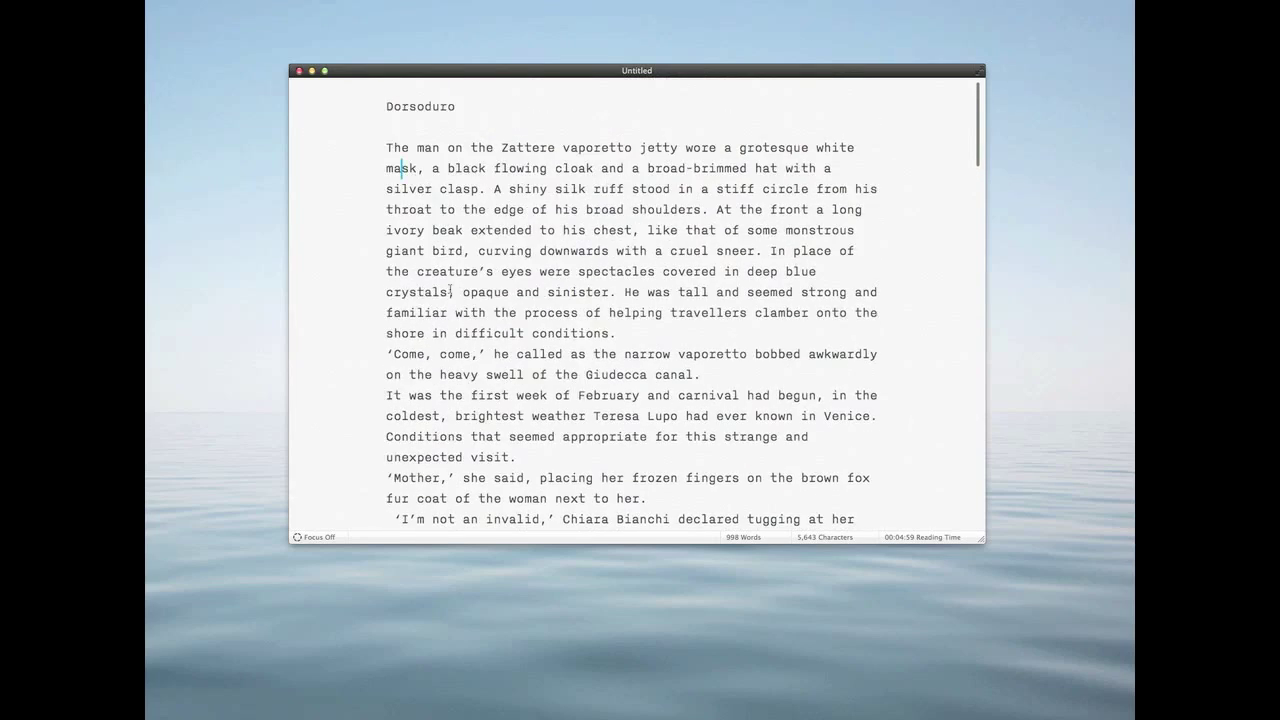
{"action": "scroll", "scroll_direction": "down", "scroll_amount": 3}
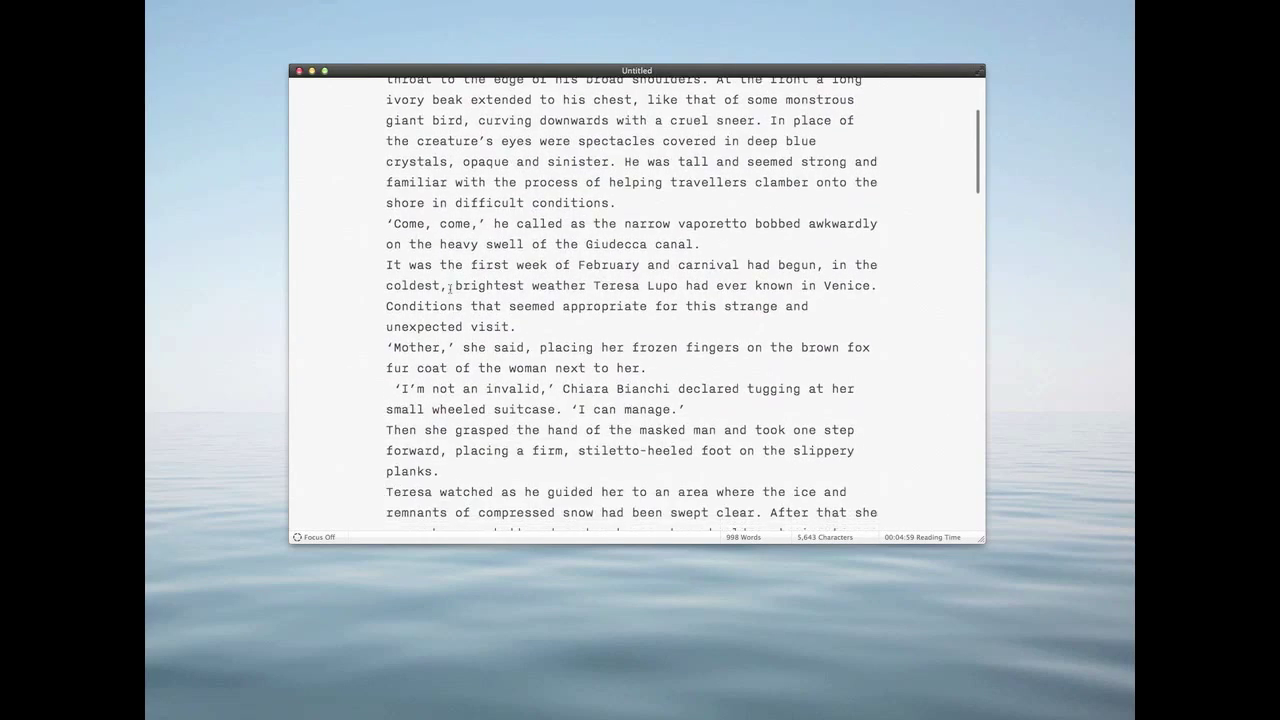
{"action": "scroll", "scroll_direction": "down", "scroll_amount": 3}
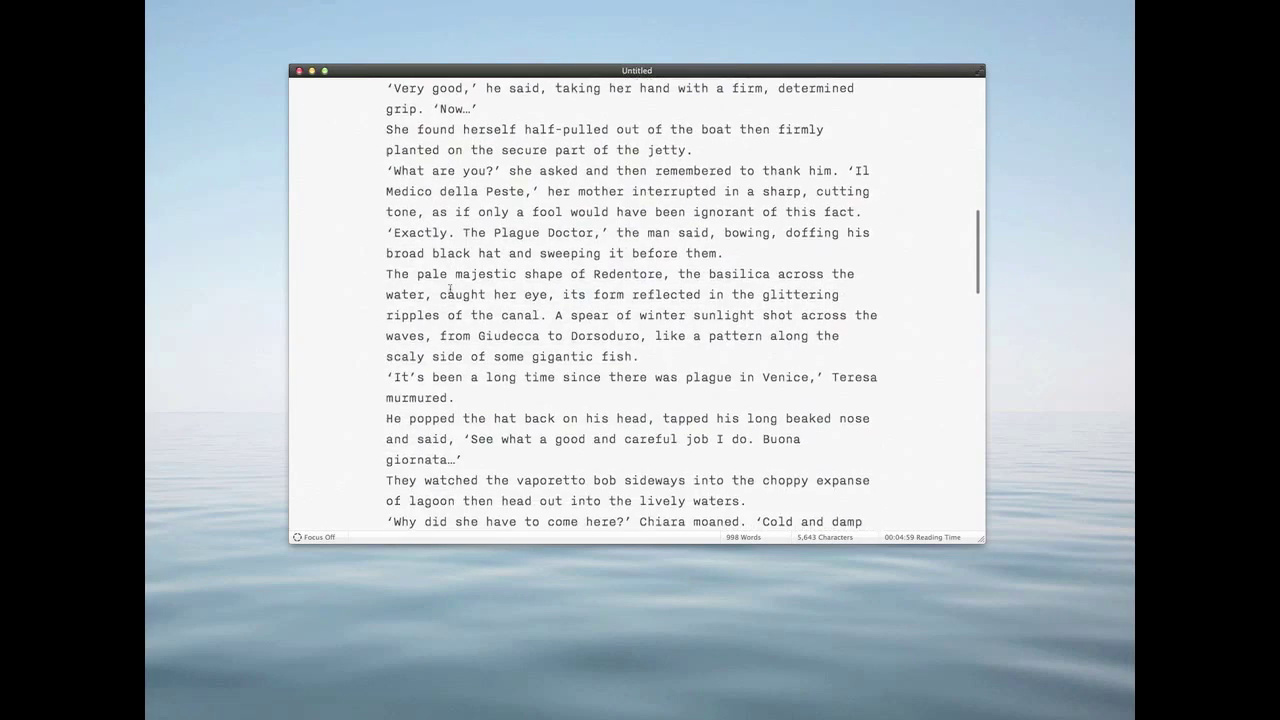
{"action": "scroll", "scroll_direction": "down", "scroll_amount": 3}
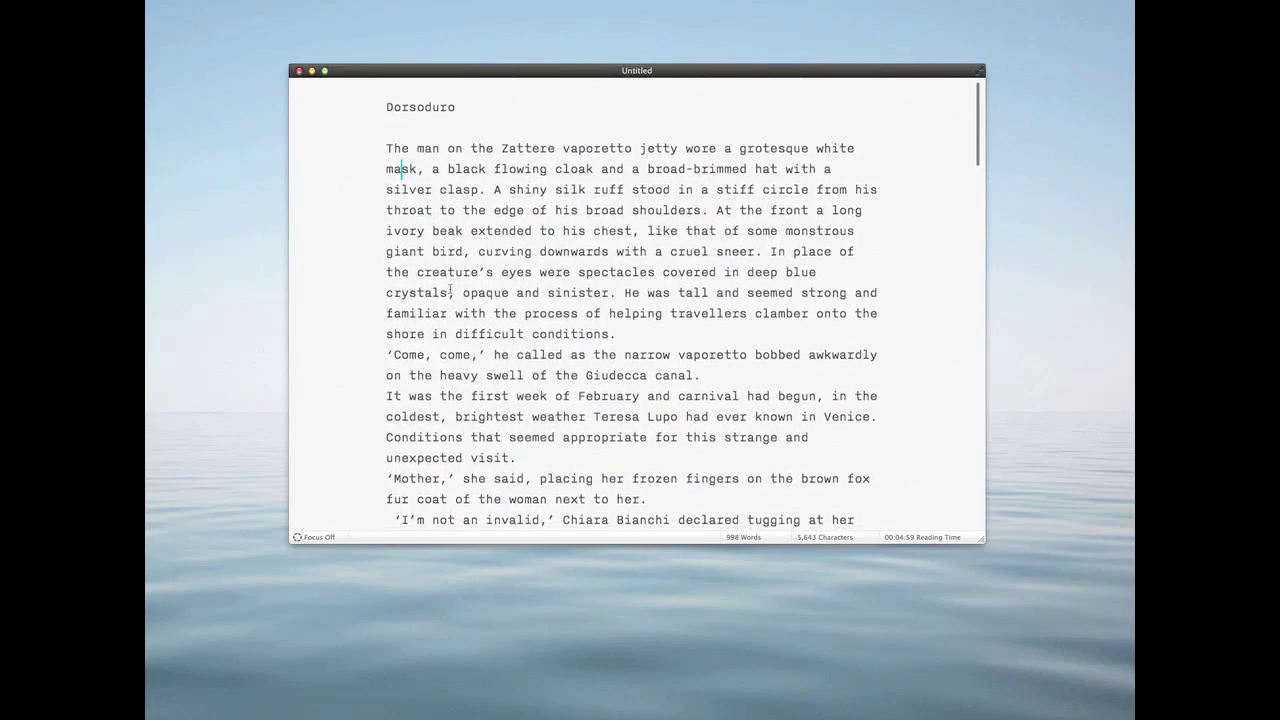
{"action": "scroll", "scroll_direction": "down", "scroll_amount": 3}
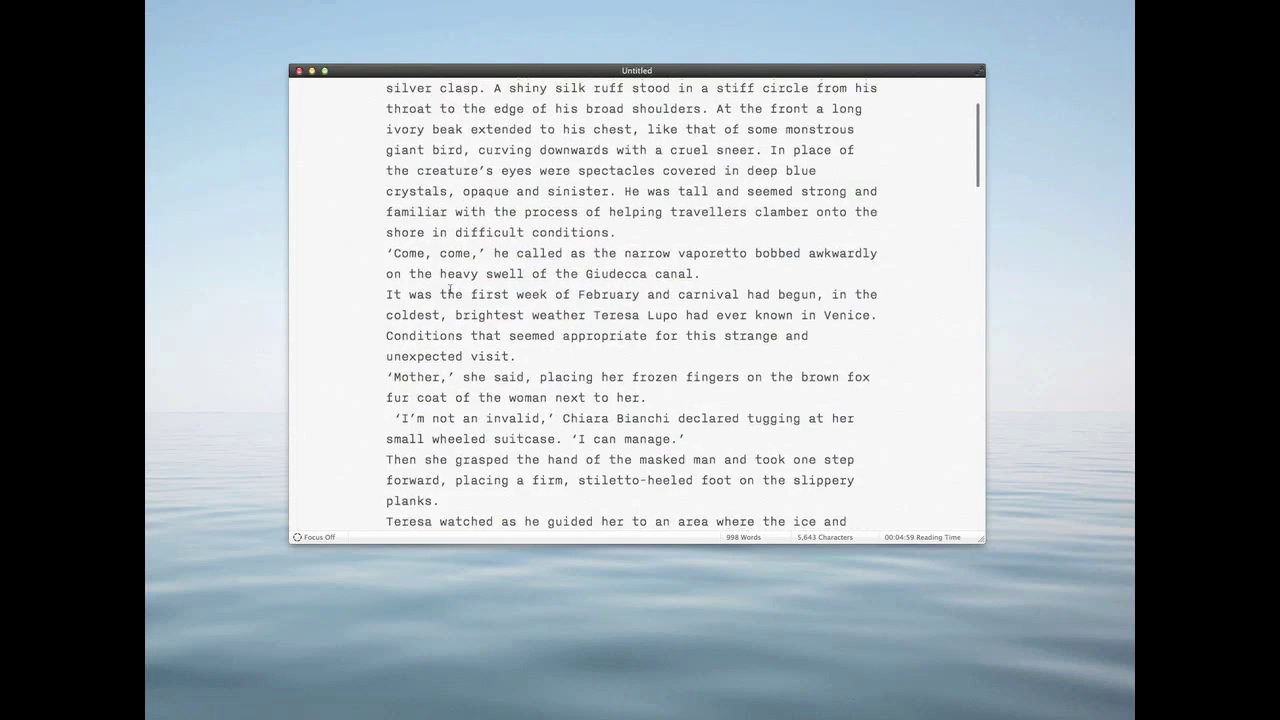
{"action": "scroll", "scroll_direction": "up", "scroll_amount": 3}
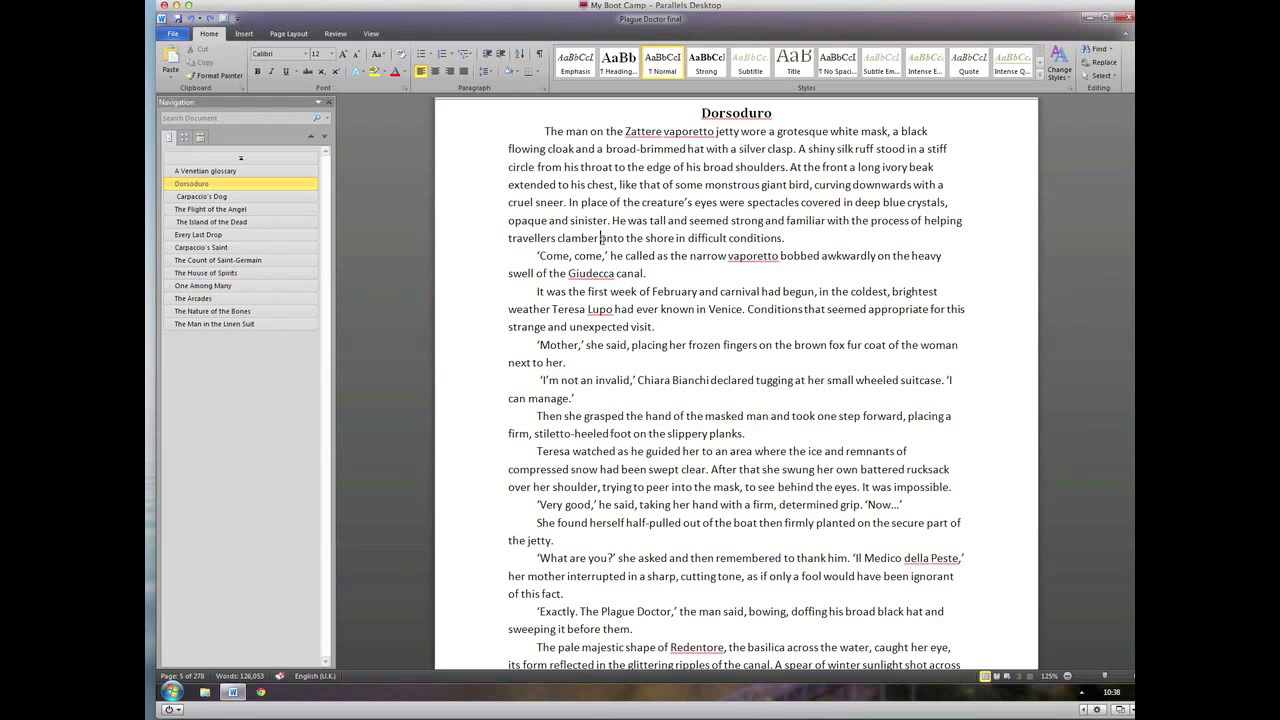
Step: Return to the Dorsoduro chapter, still in Calibri at 1.5 spacing, and select its opening text
{"action": "scroll", "scroll_direction": "down", "scroll_amount": 3}
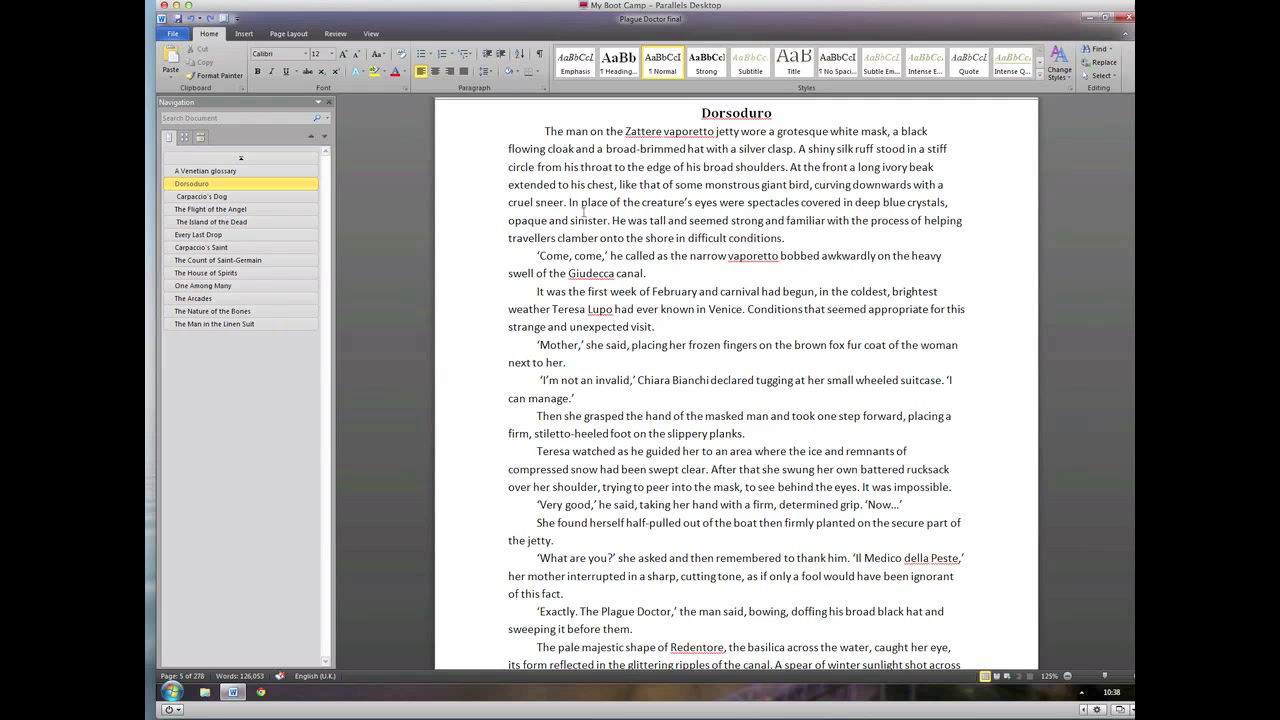
{"action": "left_click", "coordinate": [599, 238]}
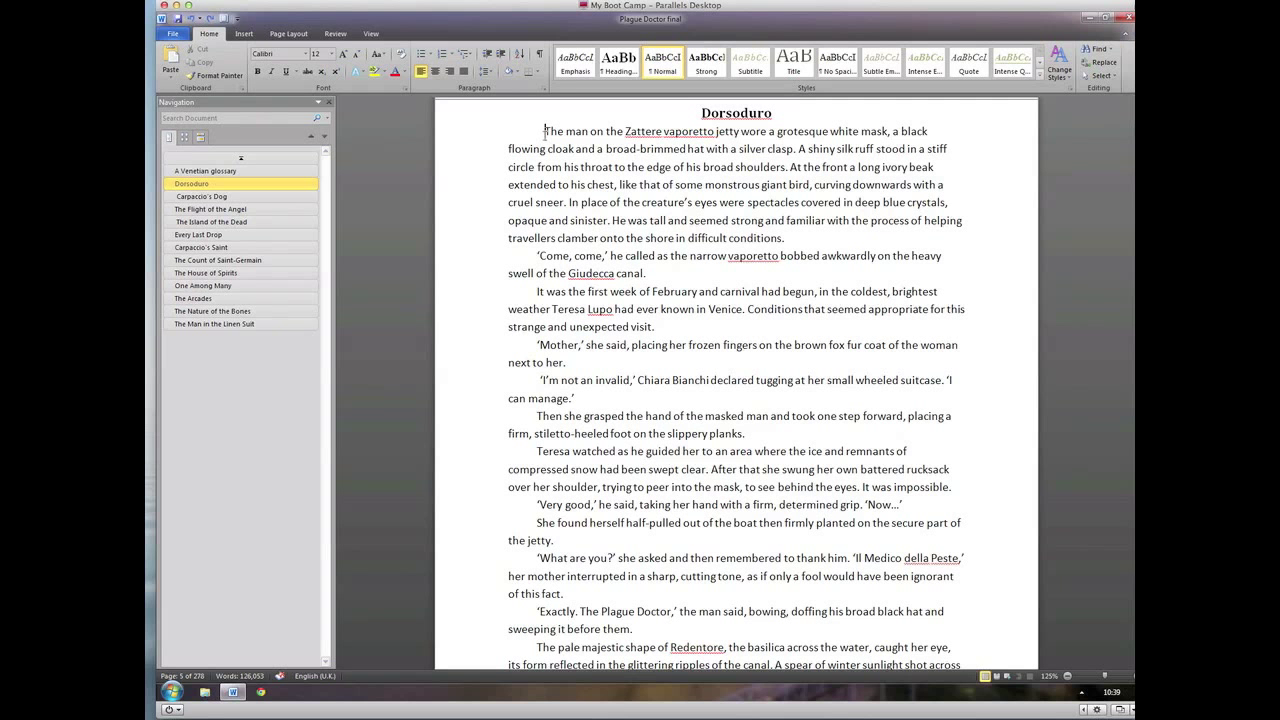
{"action": "left_click_drag", "start_coordinate": [544, 131], "coordinate": [730, 220]}
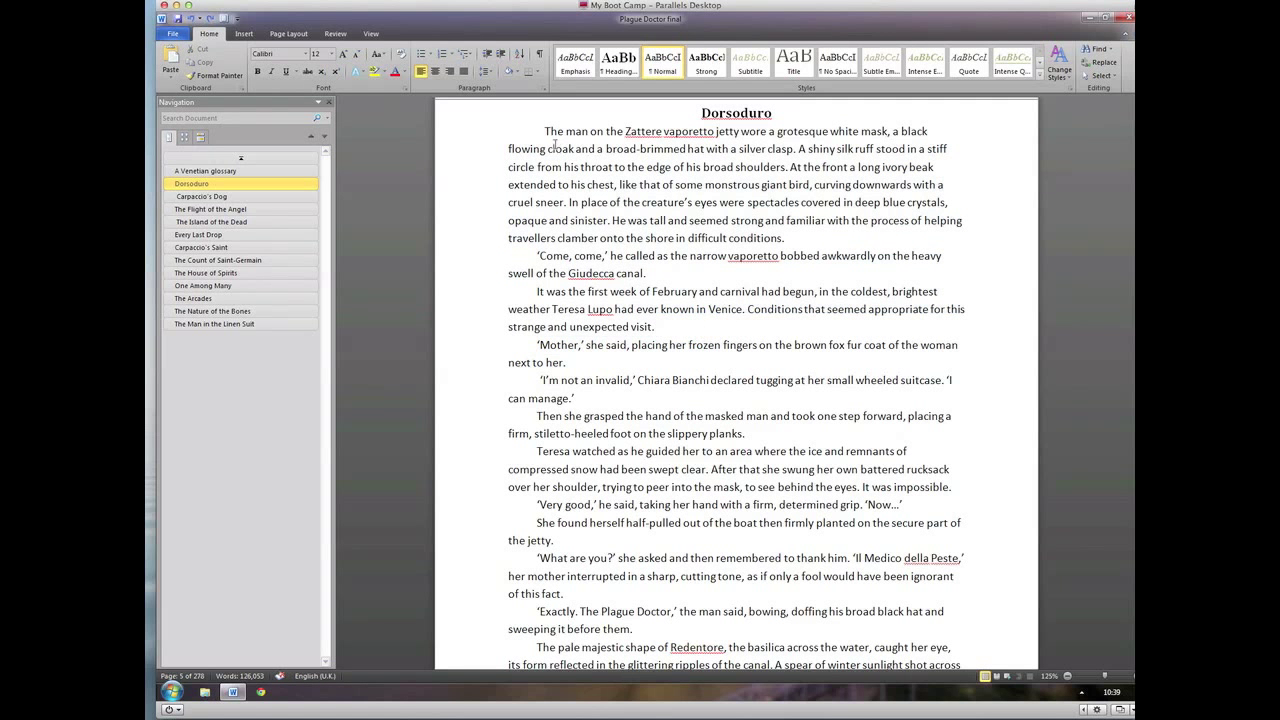
{"action": "left_click_drag", "start_coordinate": [544, 131], "coordinate": [602, 238]}
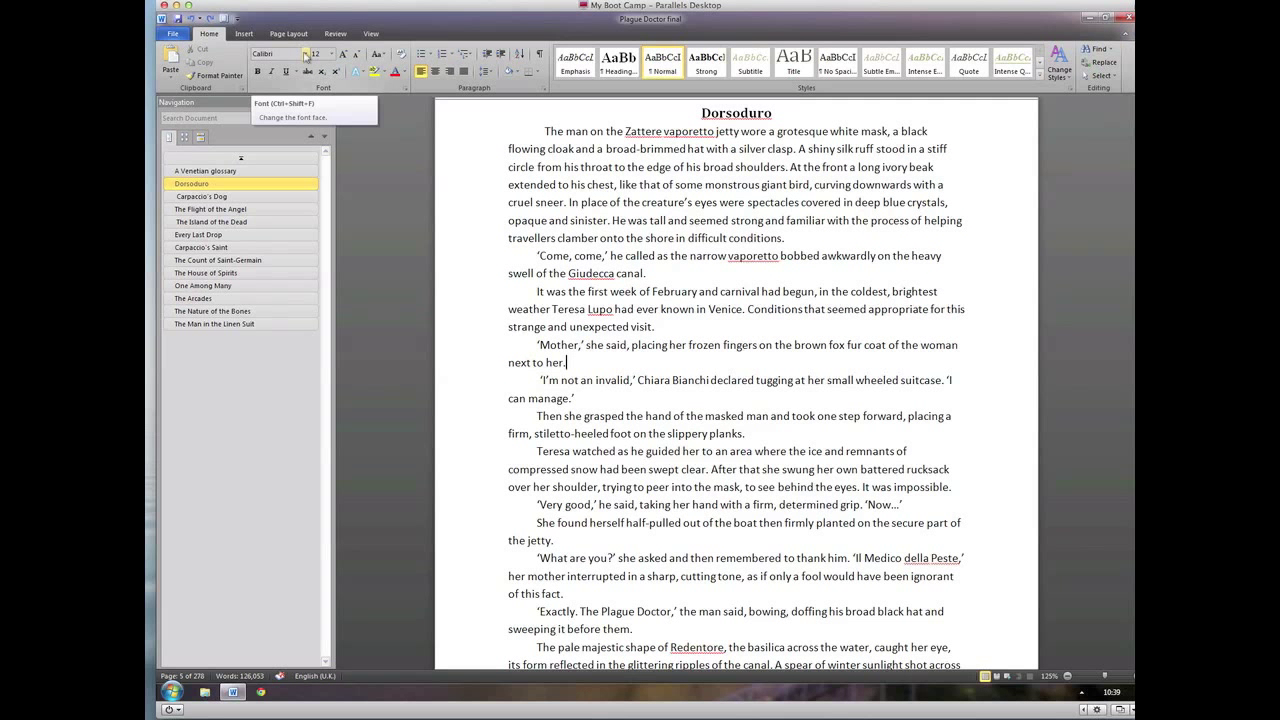
Step: Select the chapter's opening paragraph and apply a serif font such as Cambria
{"action": "left_click", "coordinate": [305, 54]}
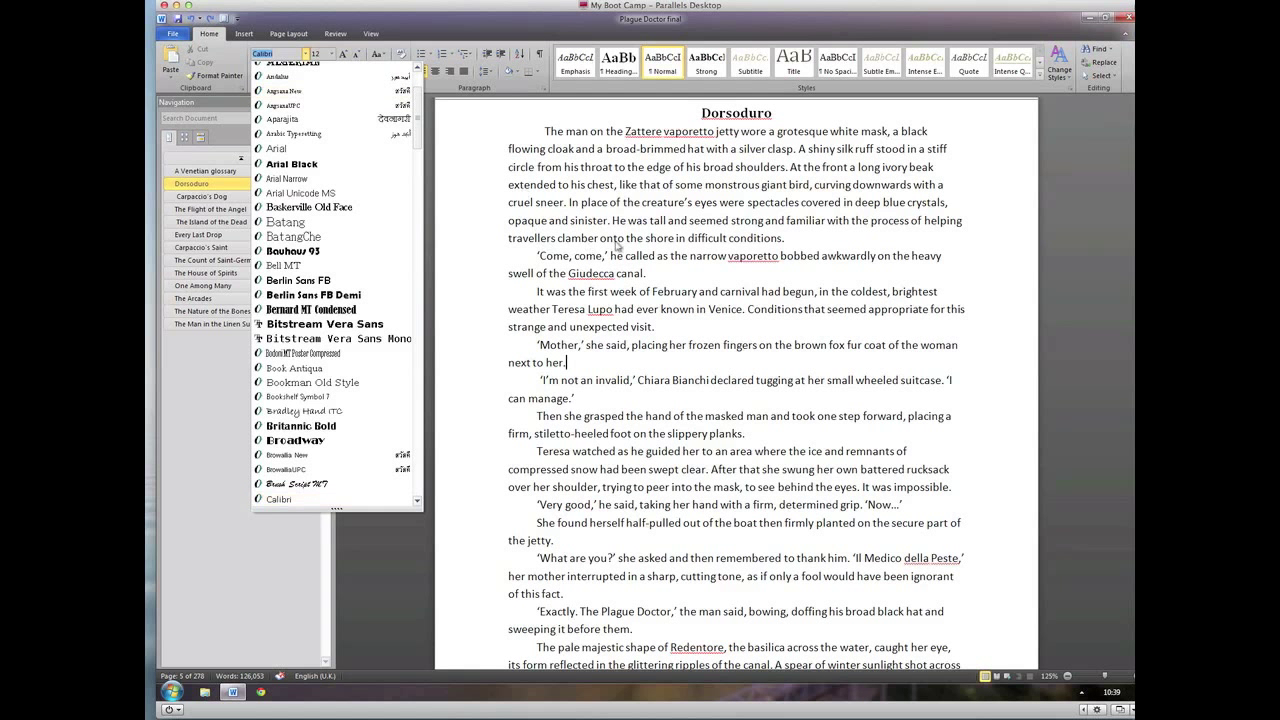
{"action": "left_click", "coordinate": [617, 245]}
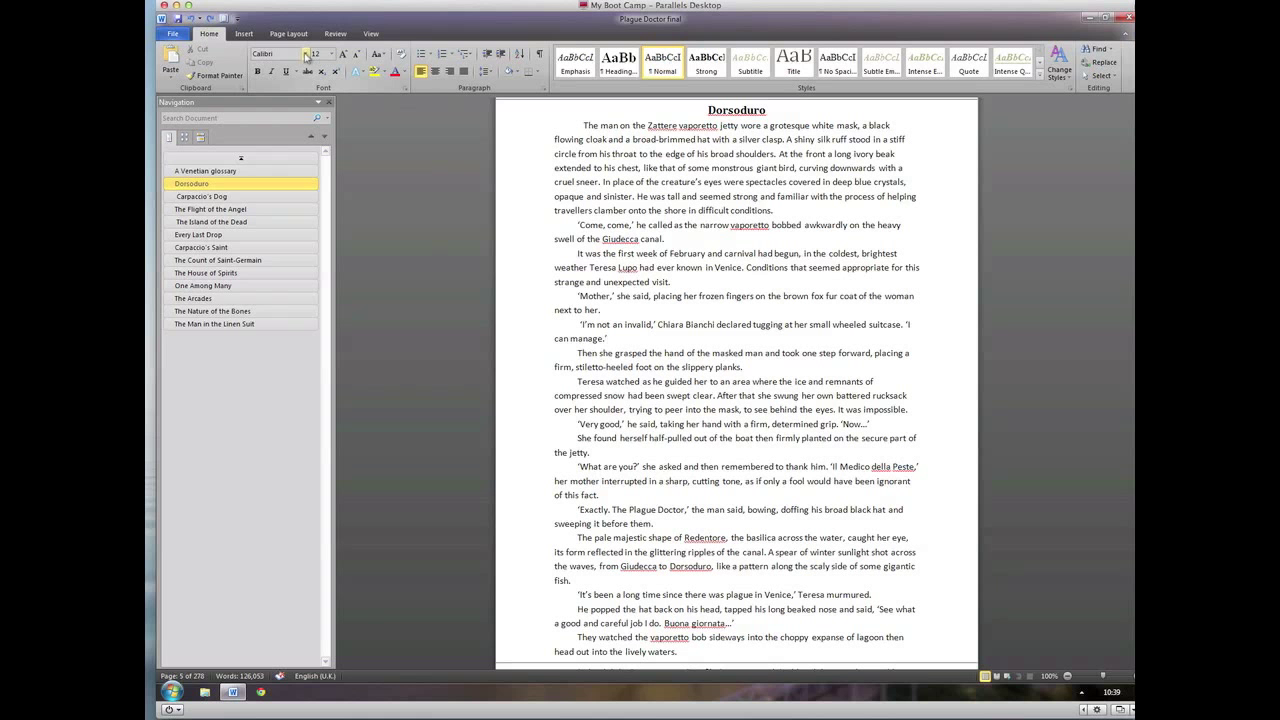
{"action": "left_click_drag", "start_coordinate": [579, 125], "coordinate": [772, 210]}
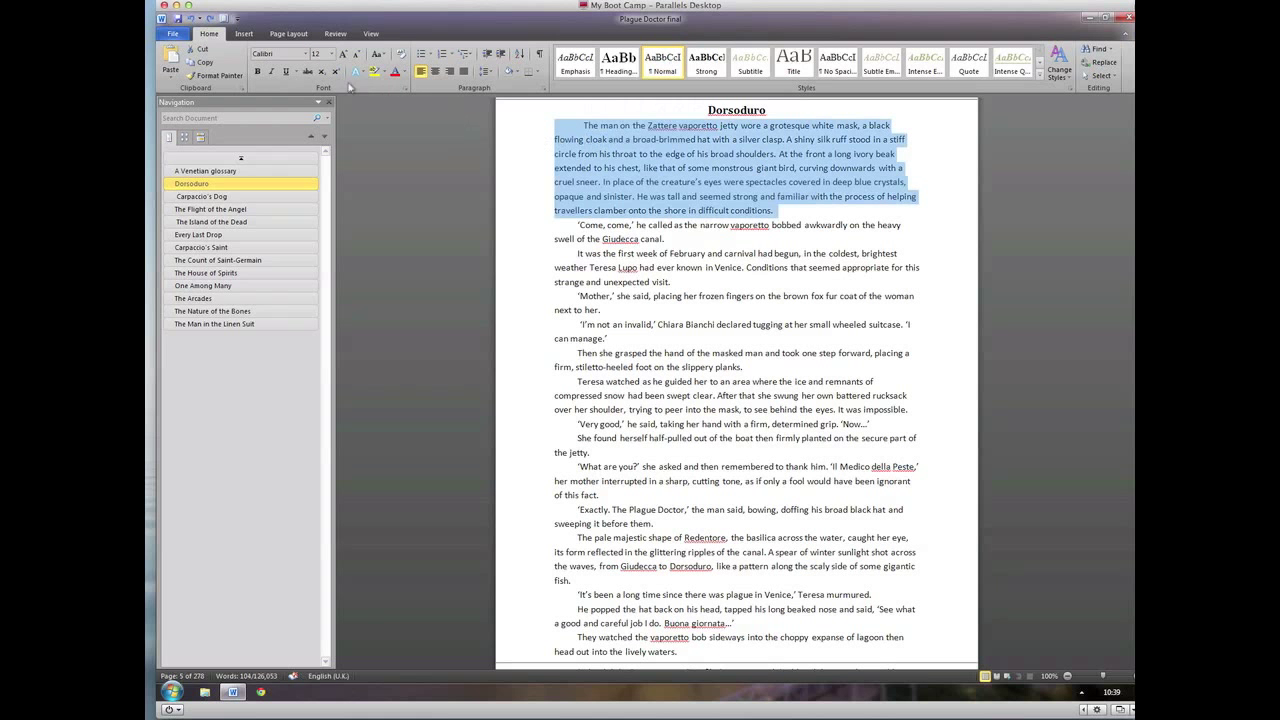
{"action": "left_click", "coordinate": [278, 54]}
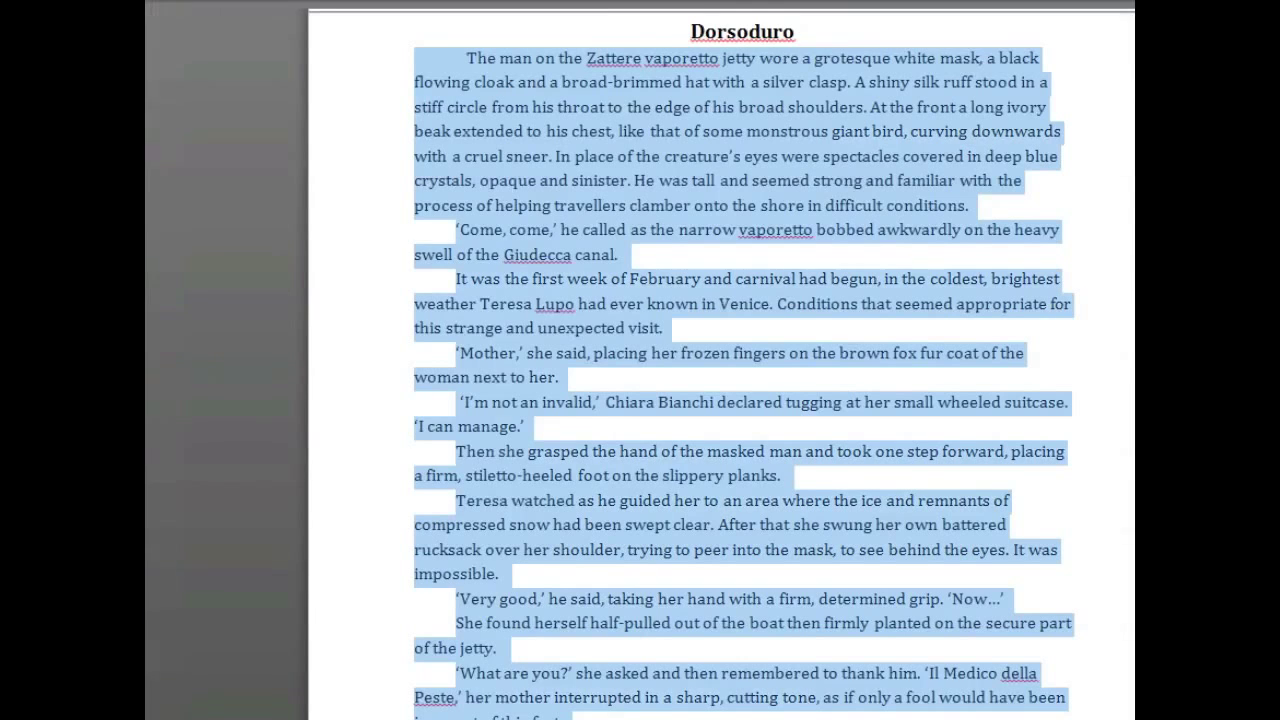
{"action": "left_click", "coordinate": [795, 278]}
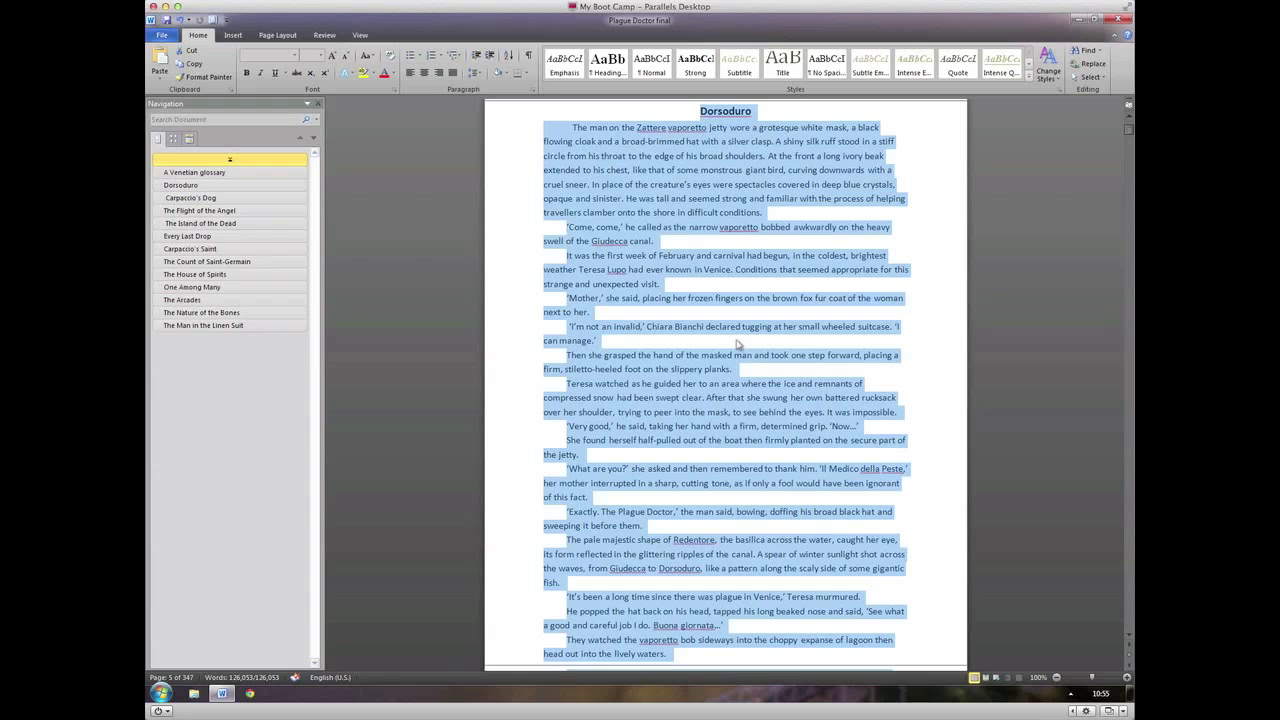
{"action": "mouse_move", "coordinate": [690, 310]}
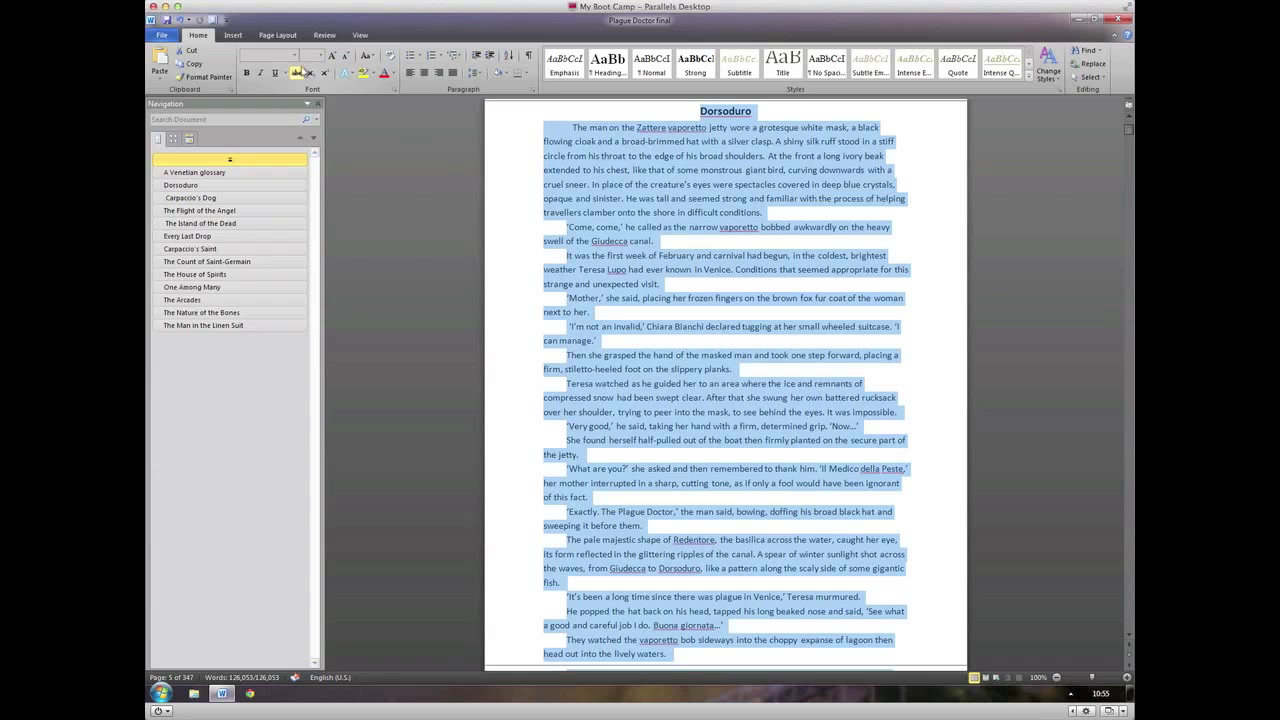
Step: Apply Bitstream Vera Sans Mono to the manuscript, expanding it to 358 pages
{"action": "left_click", "coordinate": [308, 55]}
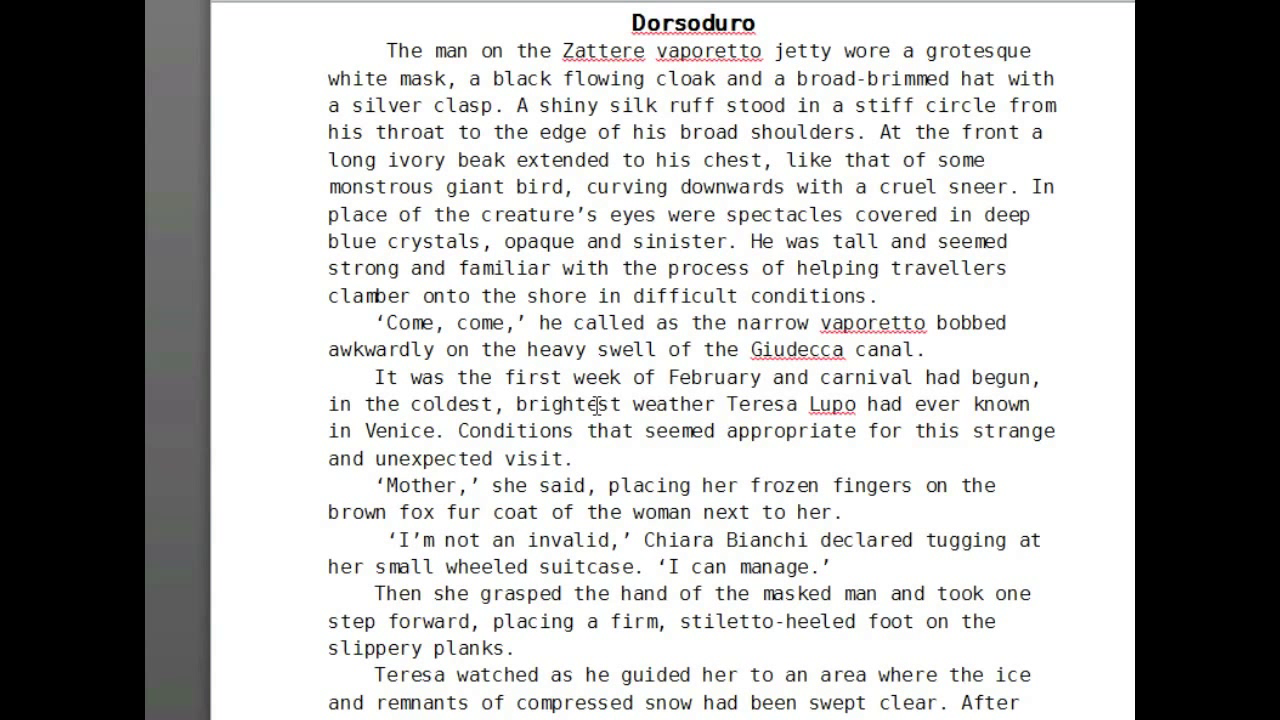
{"action": "left_click", "coordinate": [602, 105]}
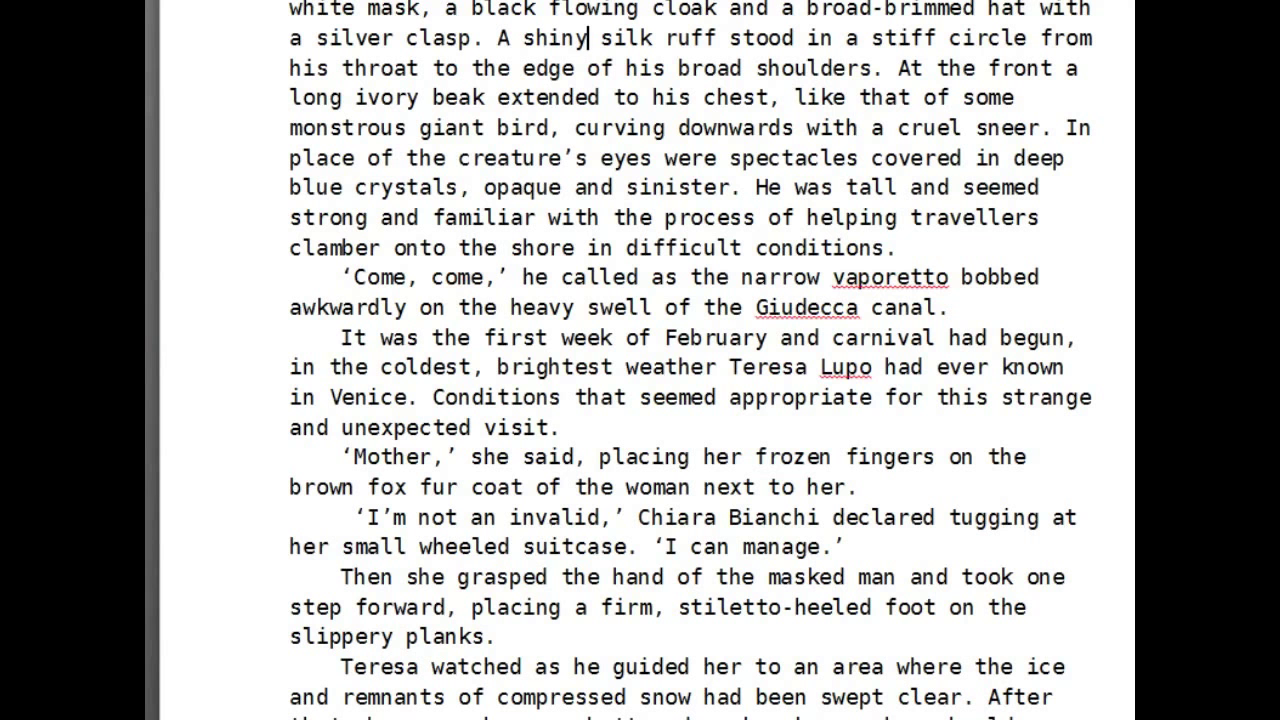
{"action": "scroll", "scroll_direction": "down", "scroll_amount": 3}
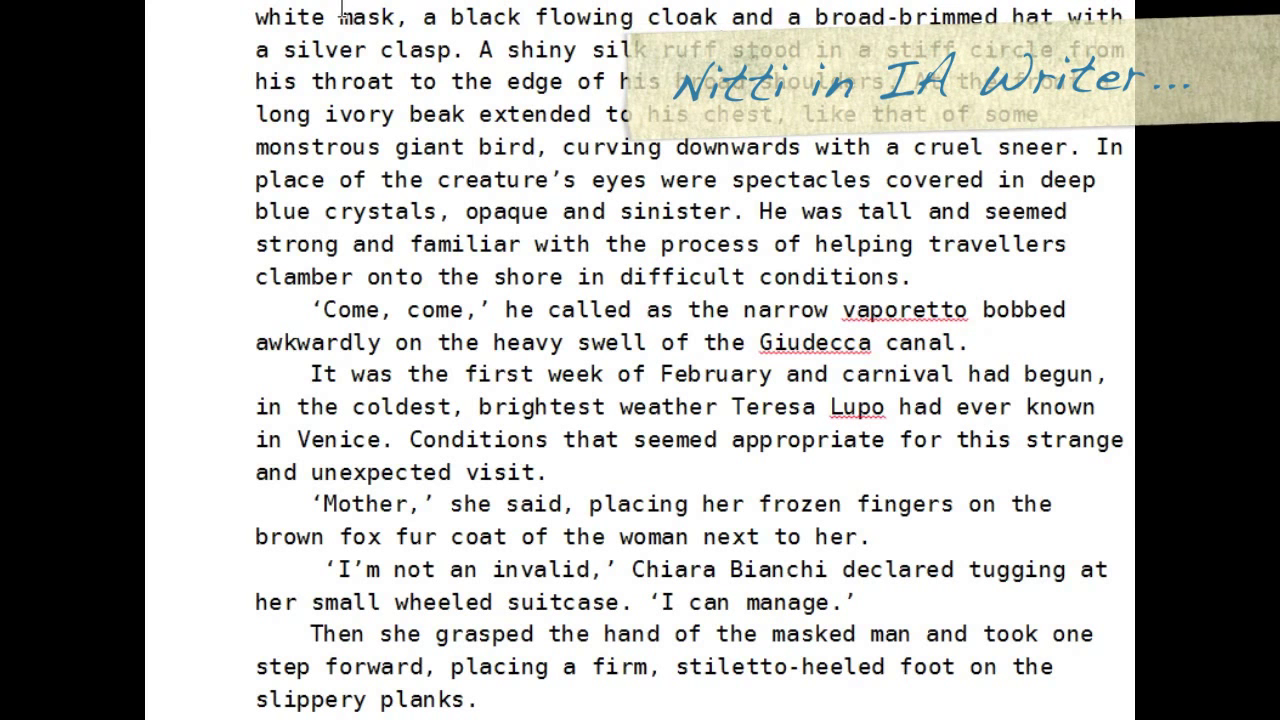
{"action": "double_click", "coordinate": [366, 17]}
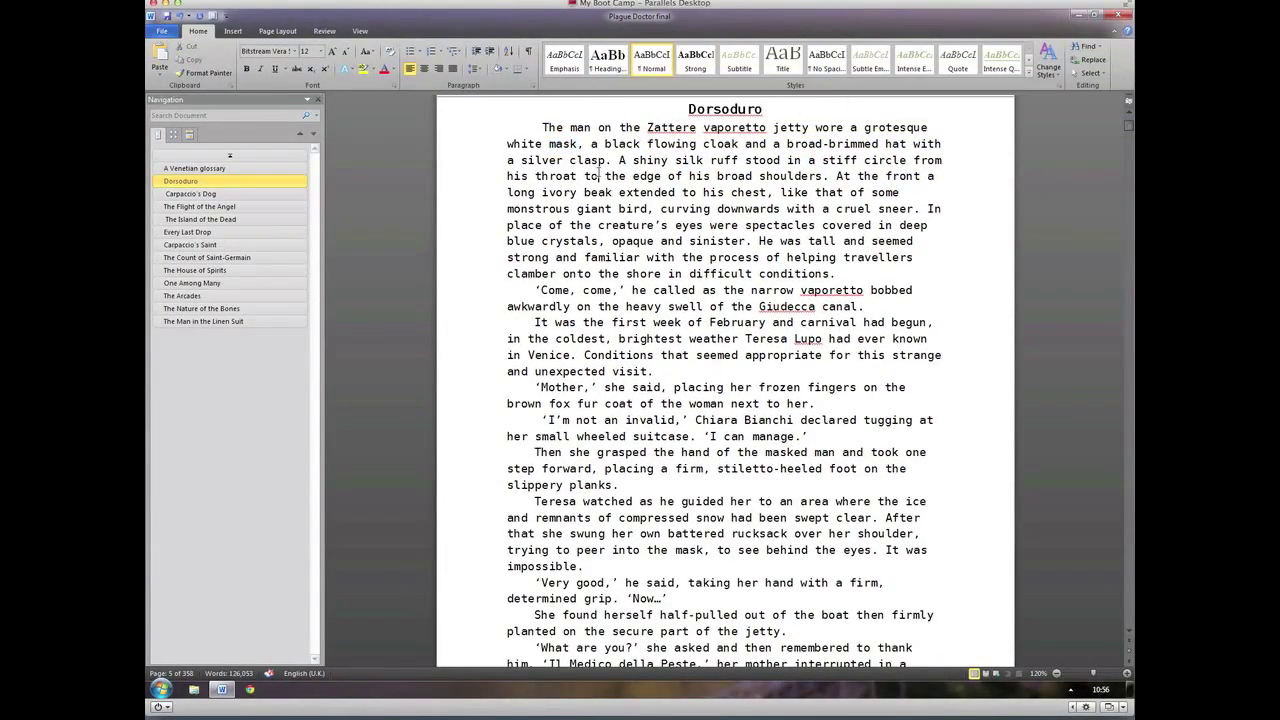
Step: Select the entire manuscript and apply a typewriter-style font
{"action": "key", "text": "ctrl+a"}
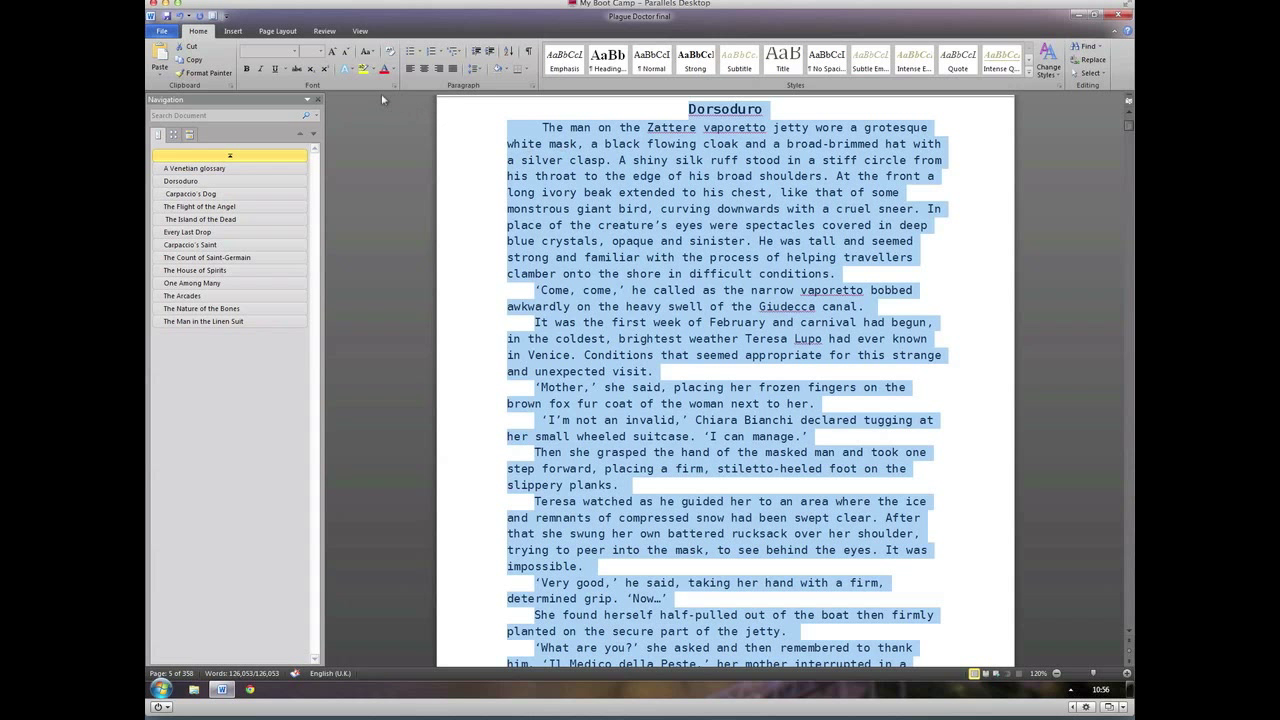
{"action": "left_click", "coordinate": [295, 51]}
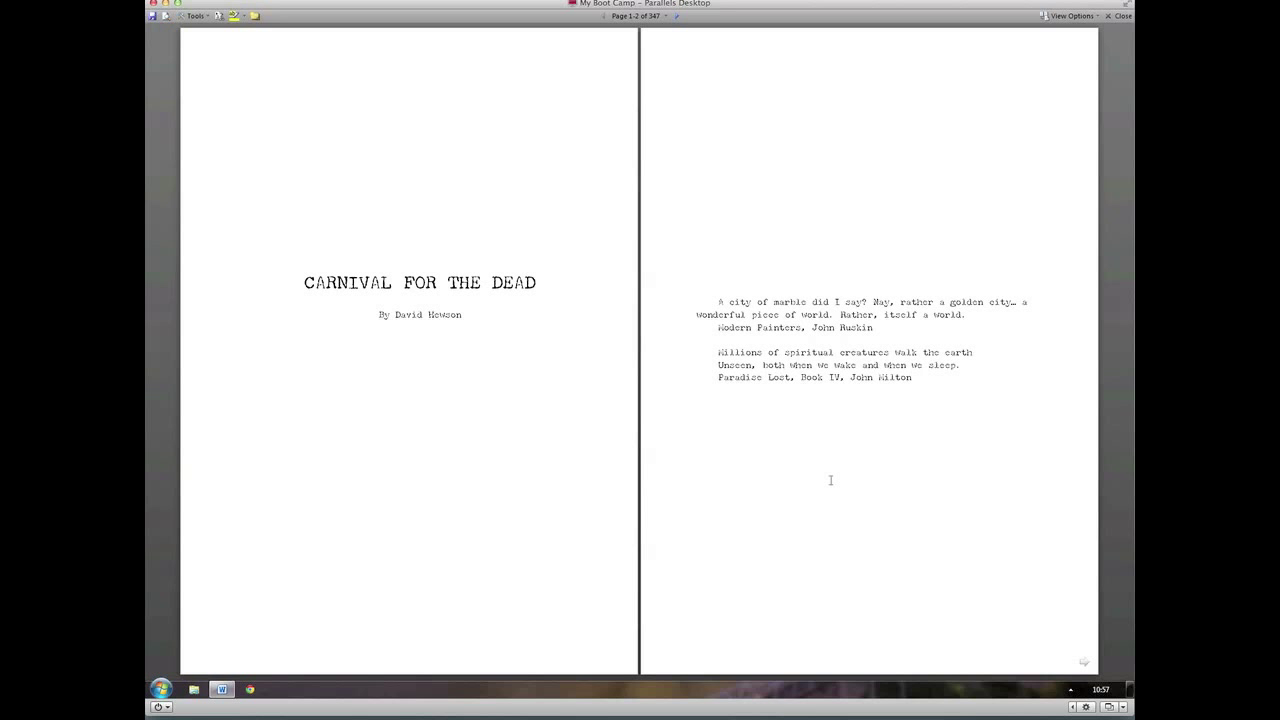
{"action": "mouse_move", "coordinate": [1043, 112]}
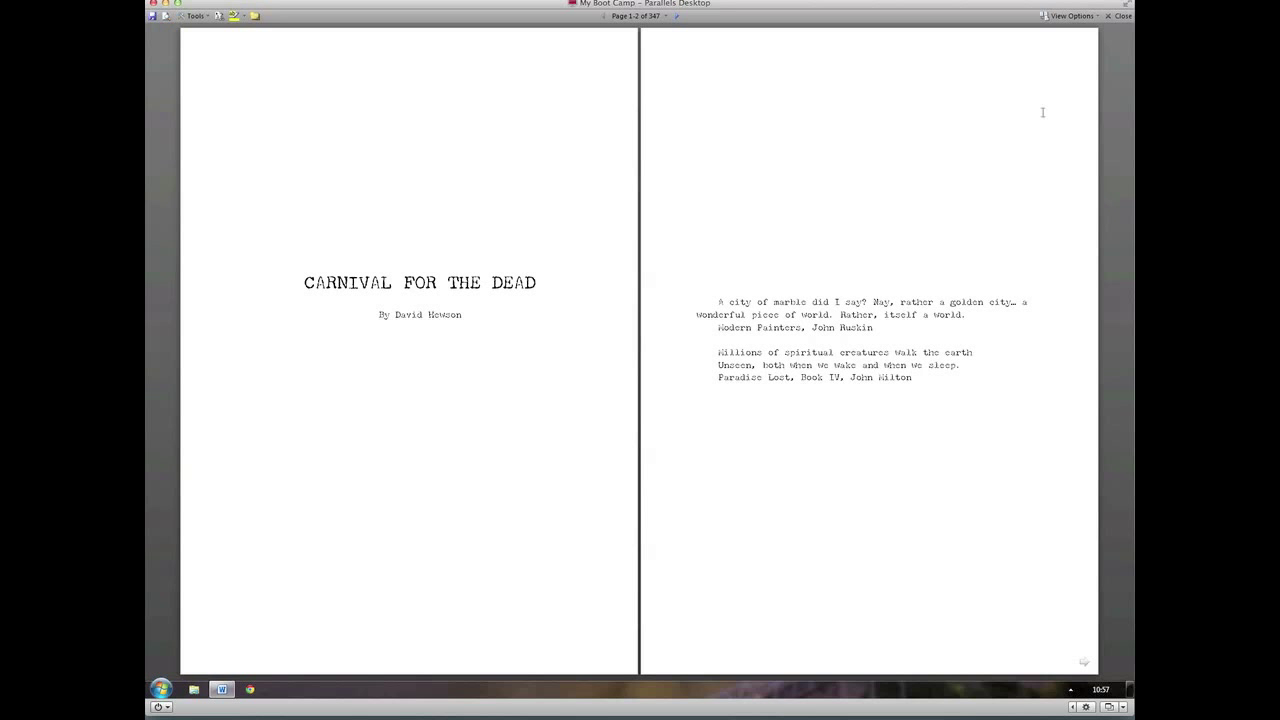